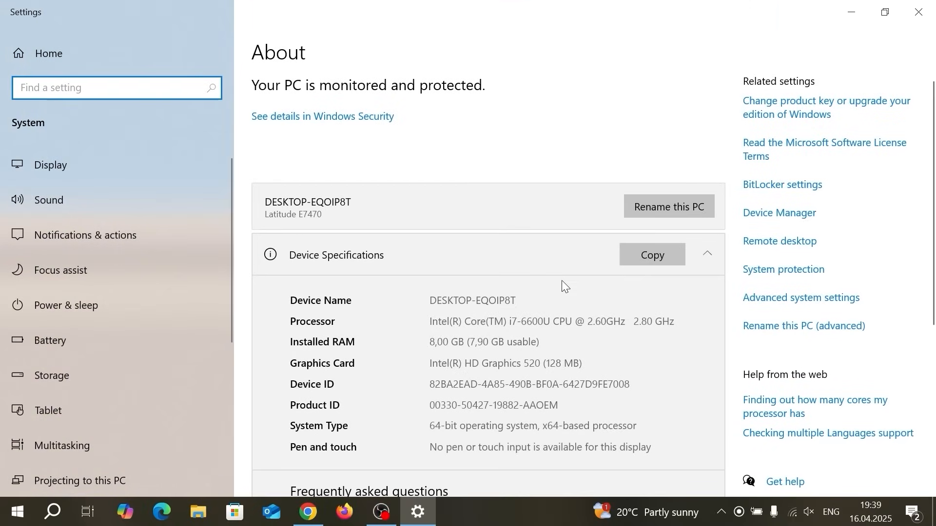
Step: Close the About settings window and search Google for 'windows 11 download'
scroll(down, 3)
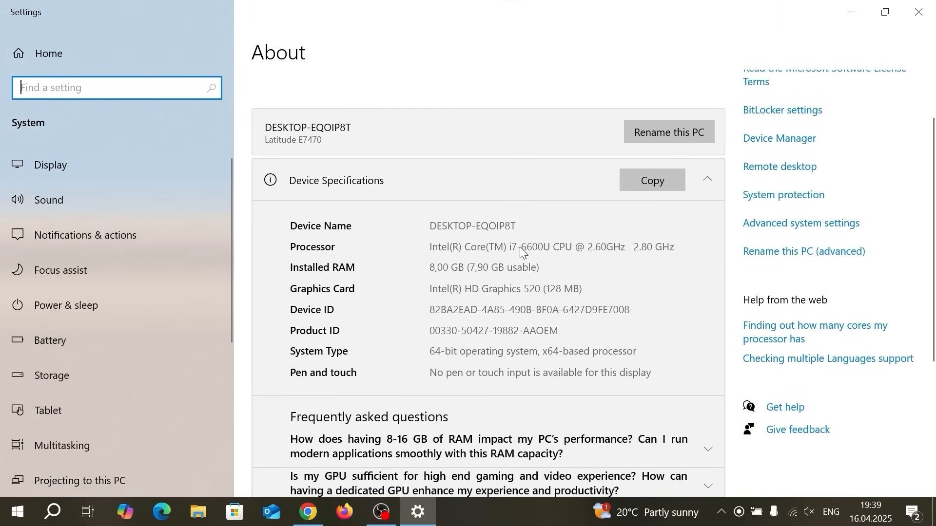
mouse_move(530, 255)
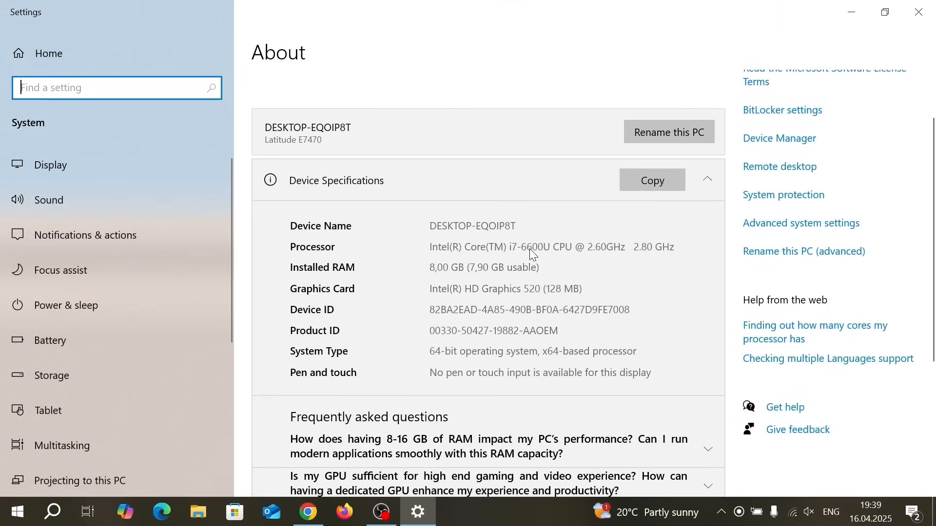
mouse_move(556, 255)
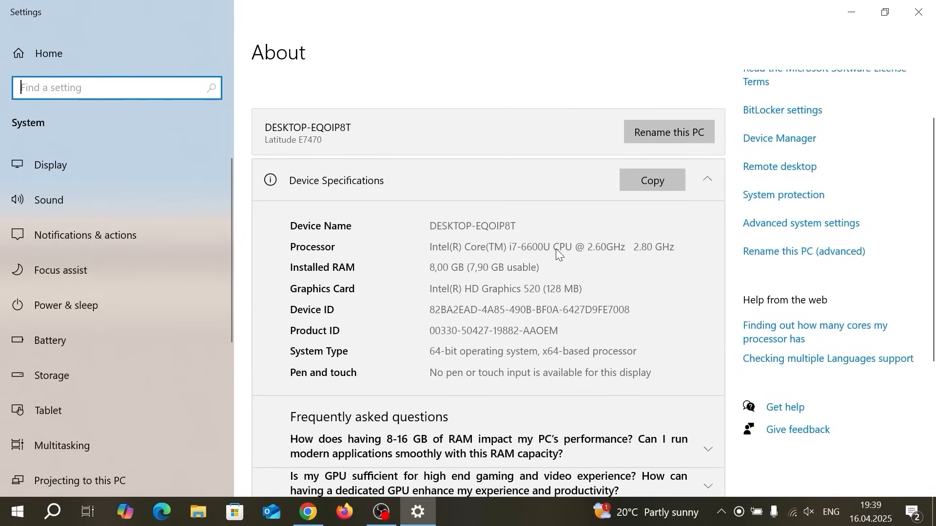
mouse_move(532, 272)
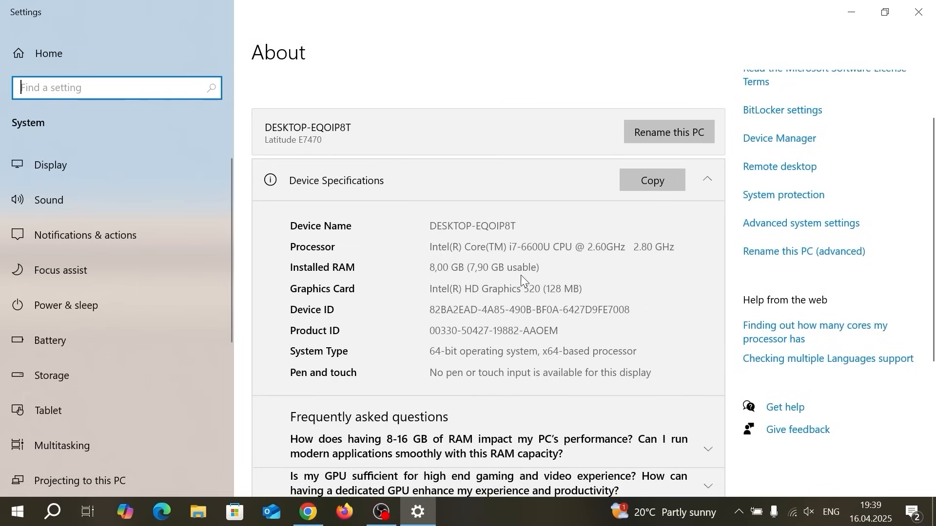
mouse_move(918, 11)
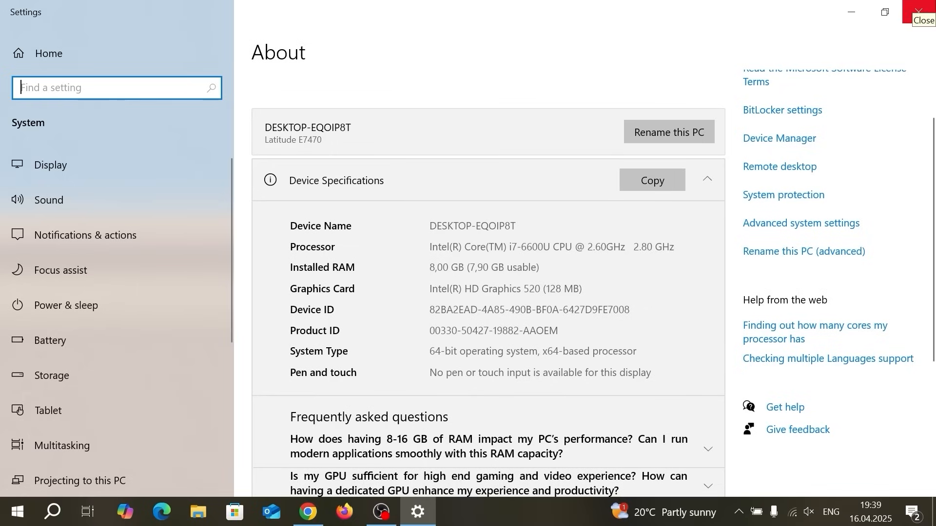
click(924, 10)
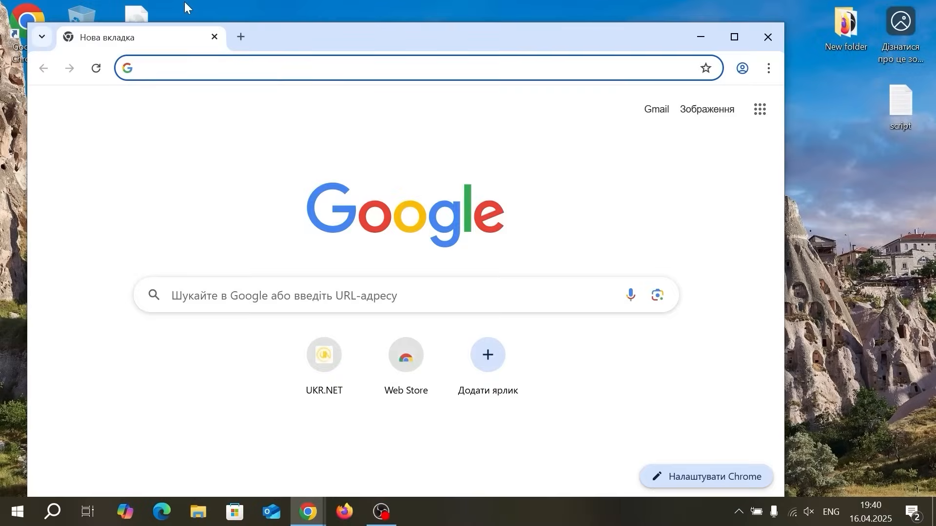
text(windows 11 download)
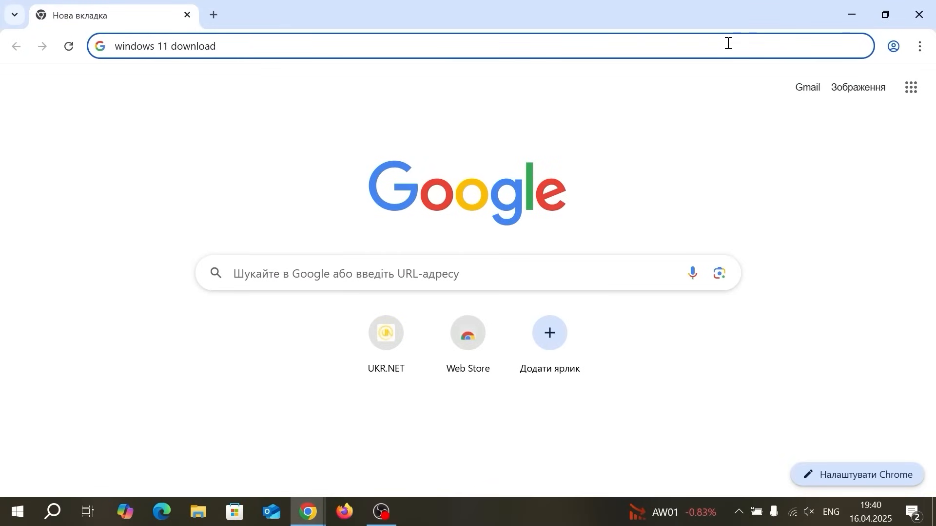
key(Enter)
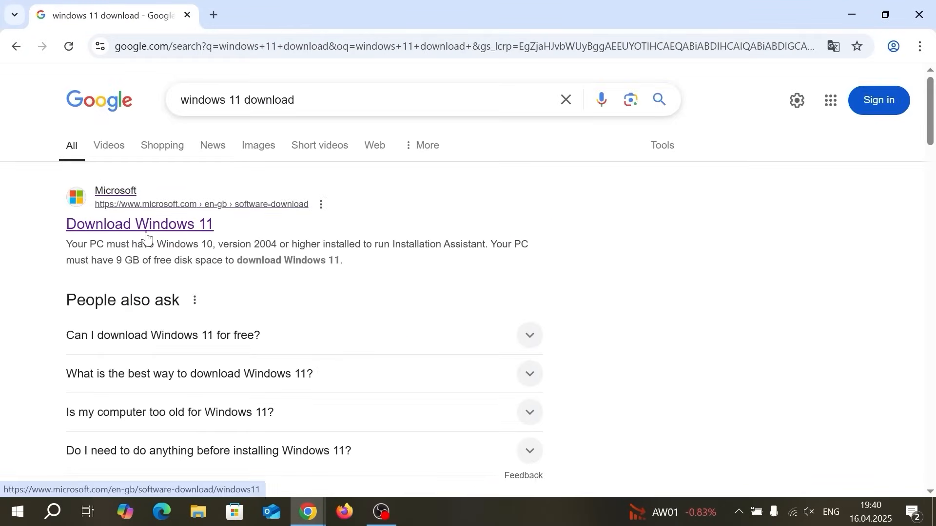
Step: On Microsoft's Download Windows 11 page, confirm the multi-edition ISO with English (United States)
click(139, 223)
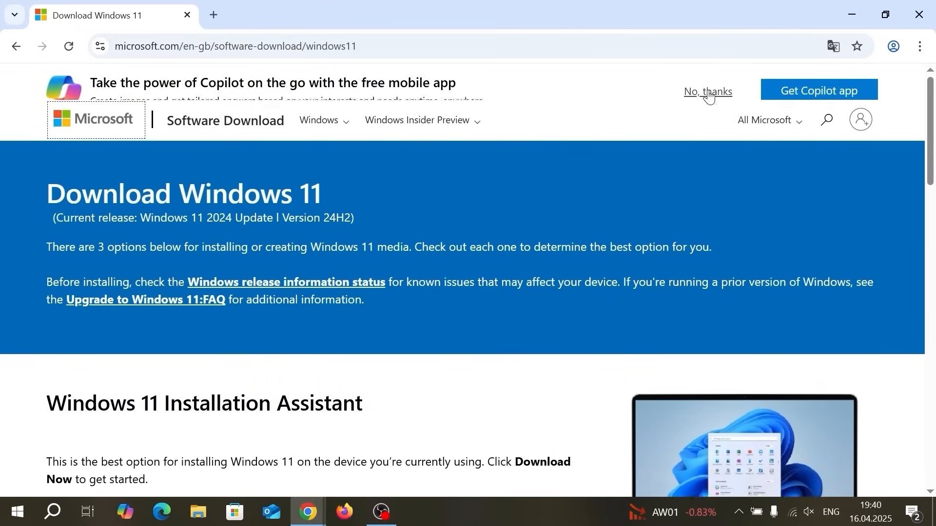
scroll(down, 3)
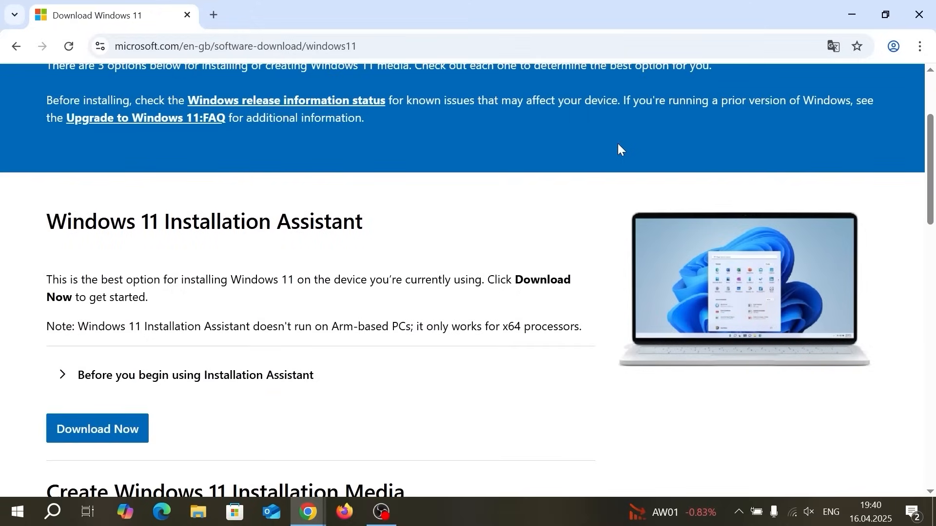
scroll(down, 3)
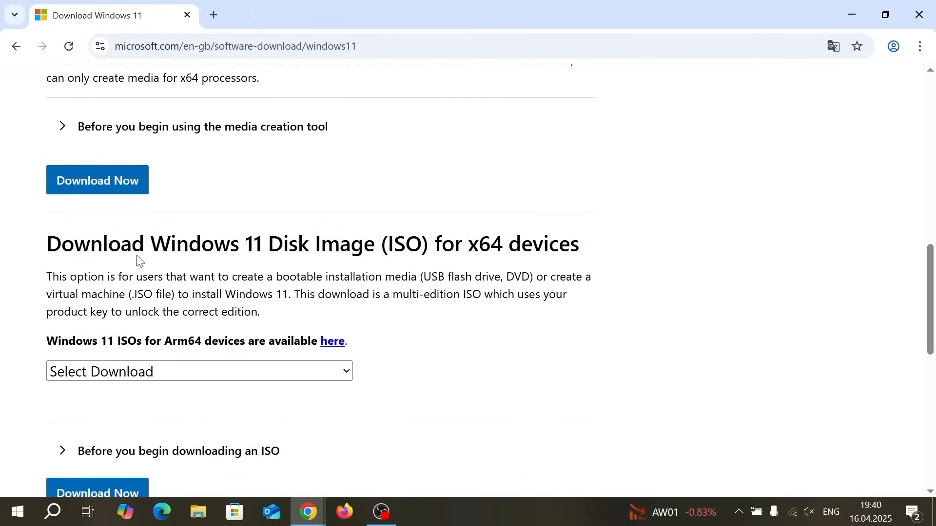
mouse_move(447, 218)
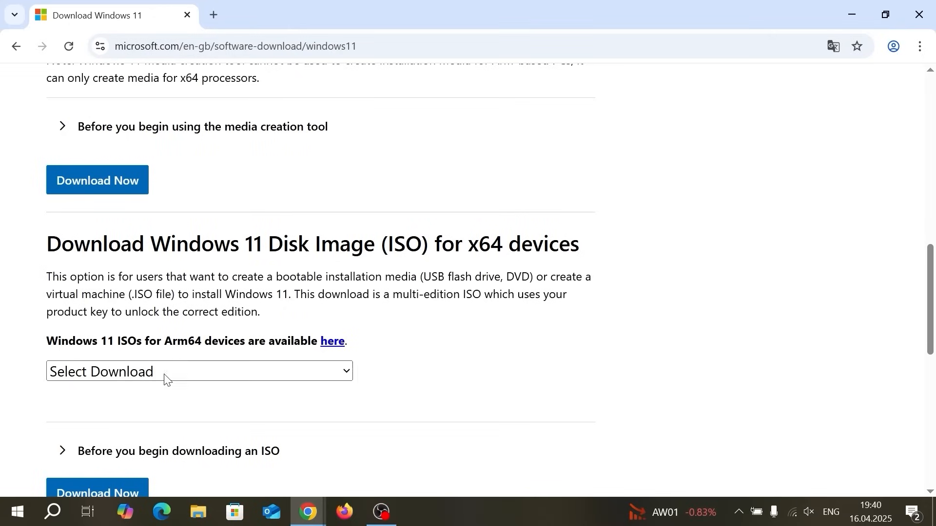
click(199, 370)
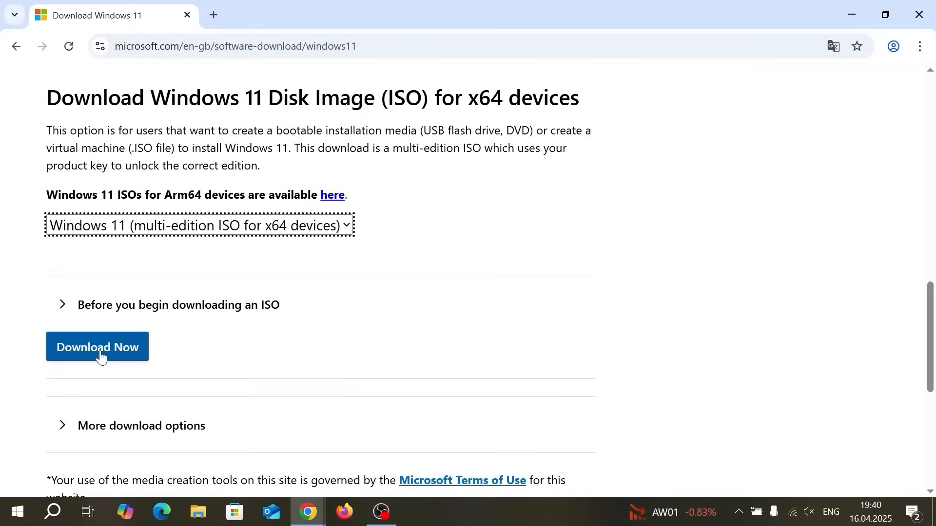
click(97, 347)
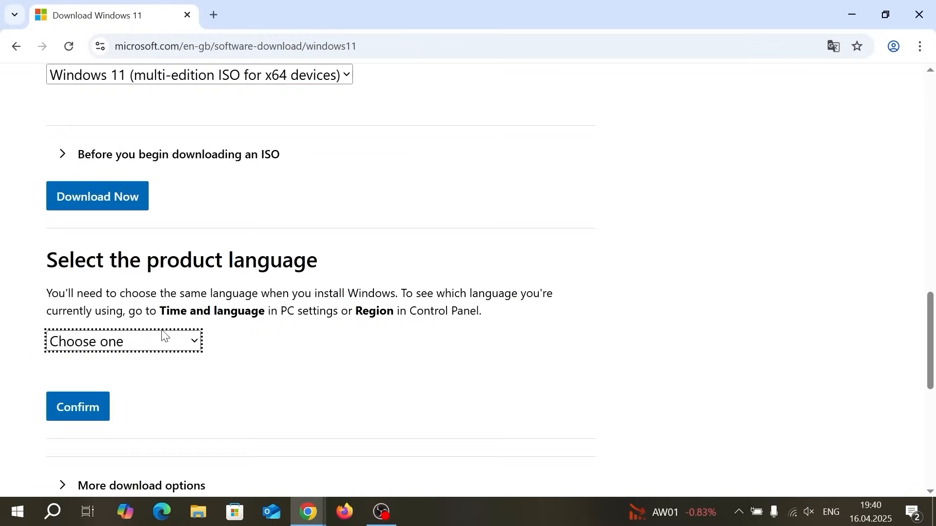
click(123, 340)
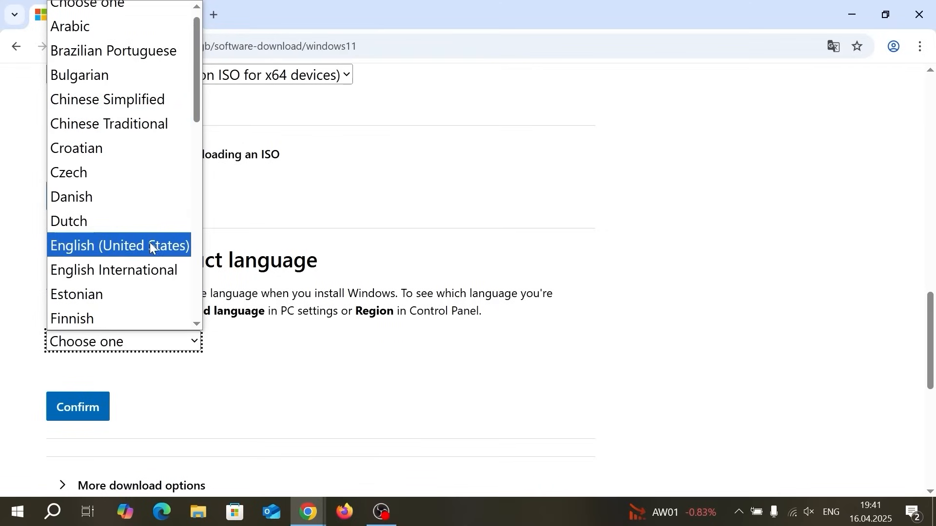
click(119, 245)
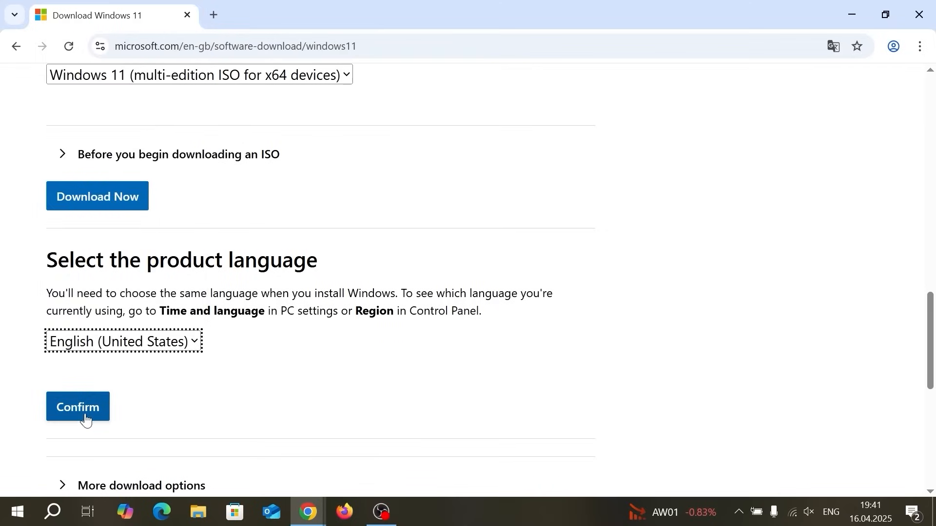
click(78, 406)
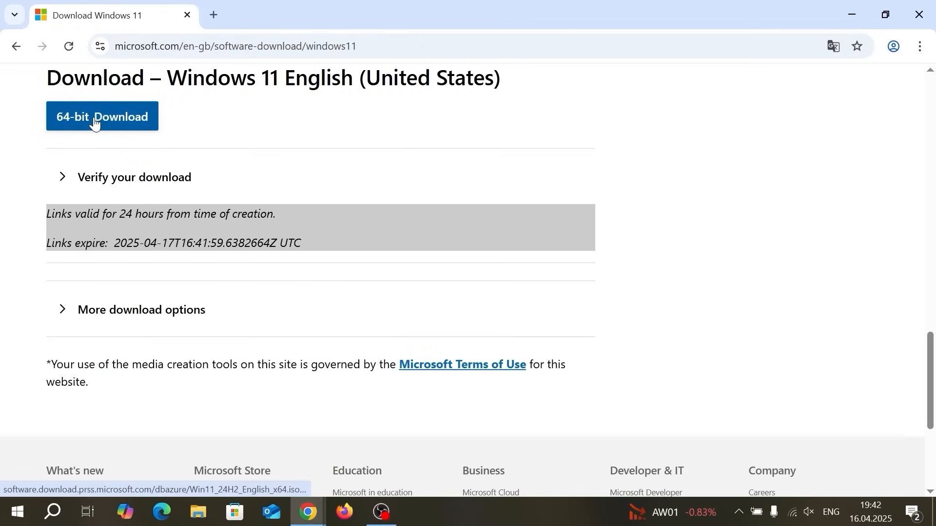
Step: Start the 64-bit Windows 11 ISO download and check its progress
click(102, 117)
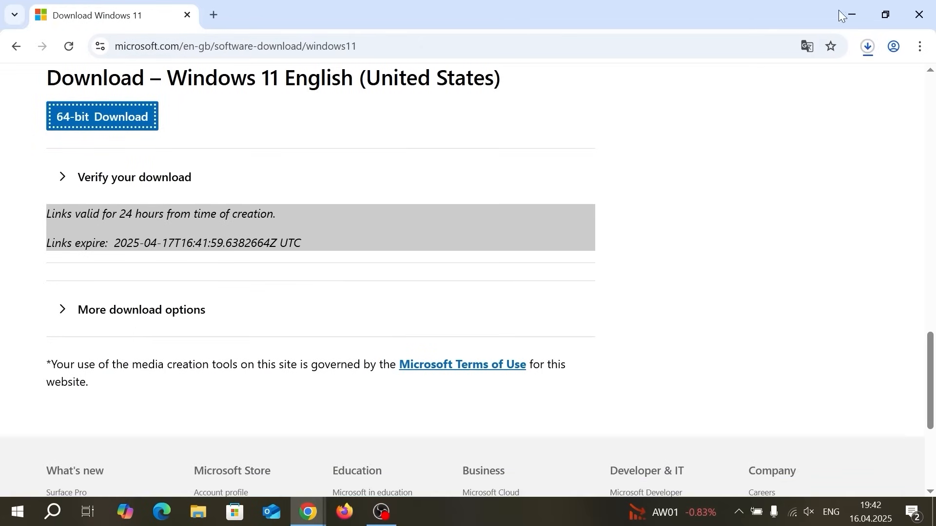
click(866, 46)
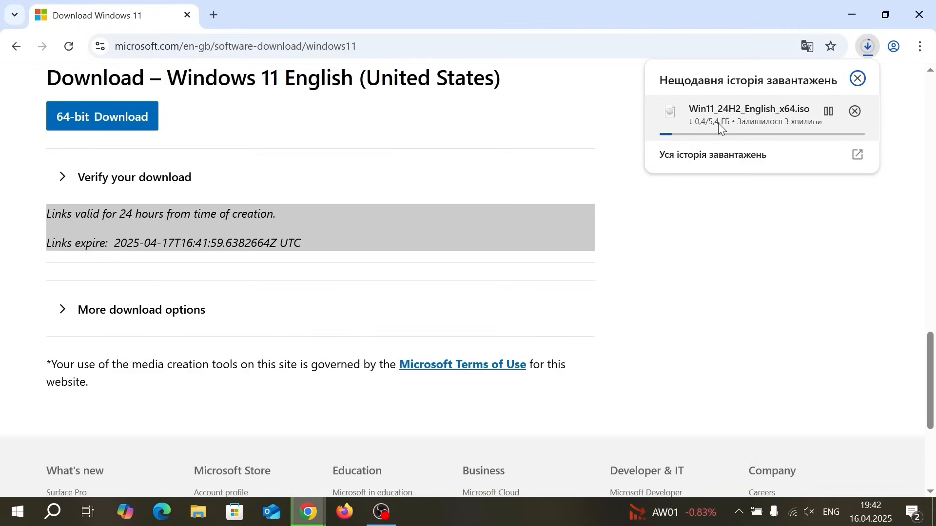
mouse_move(726, 129)
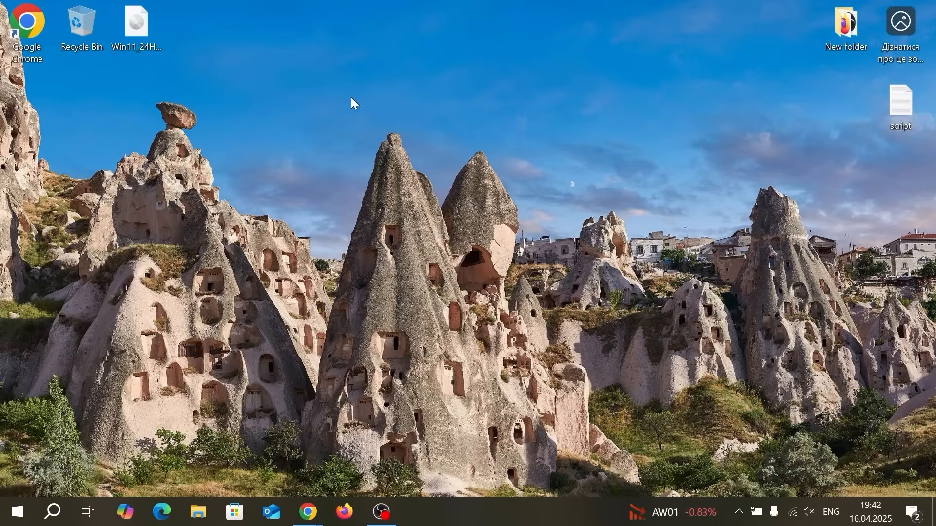
mouse_move(137, 24)
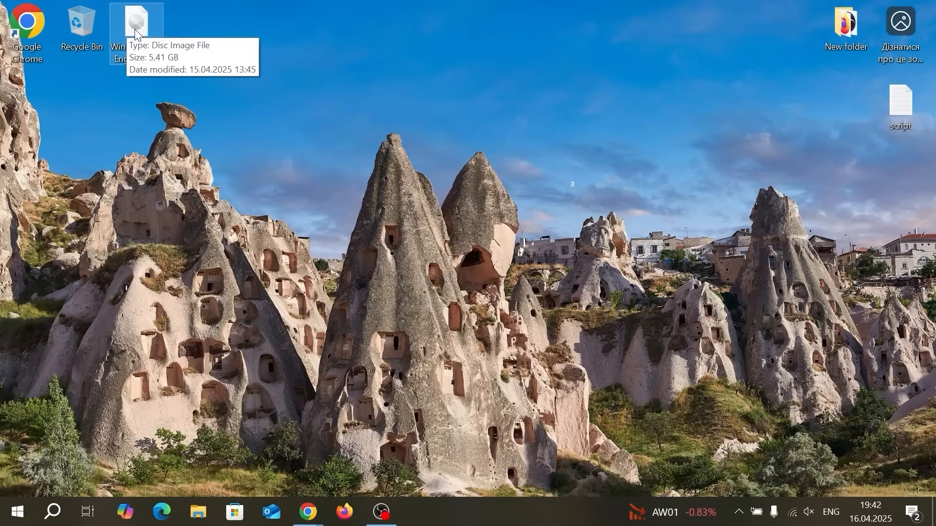
mouse_move(189, 70)
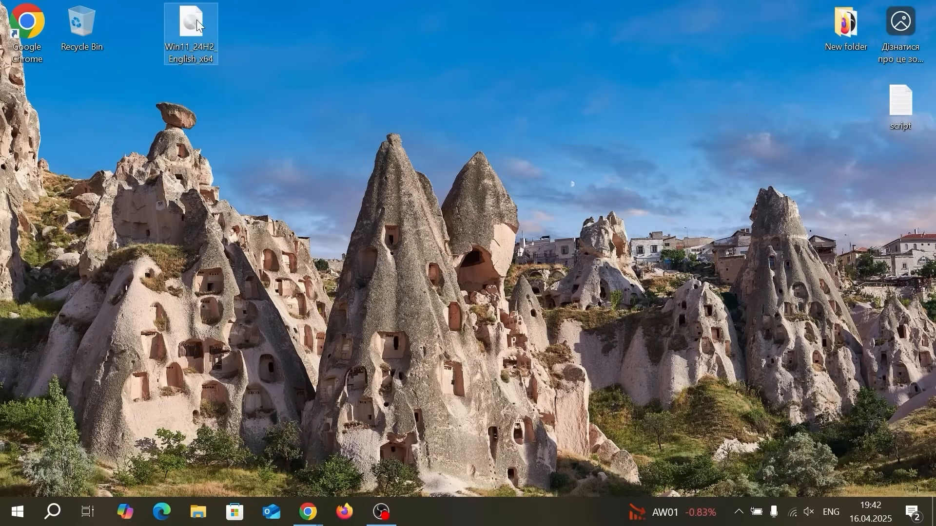
Step: Mount the Windows 11 ISO from the desktop, allowing the security warning, and select all files
double_click(191, 19)
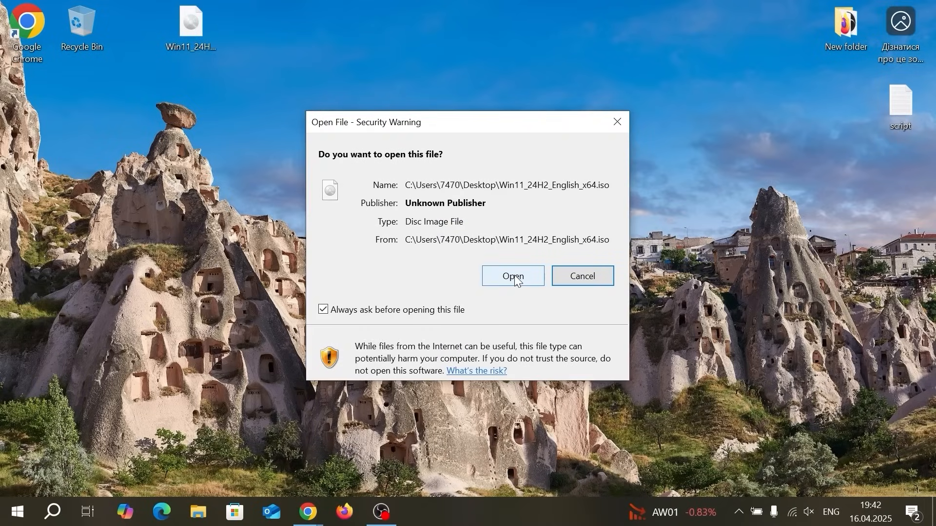
click(511, 276)
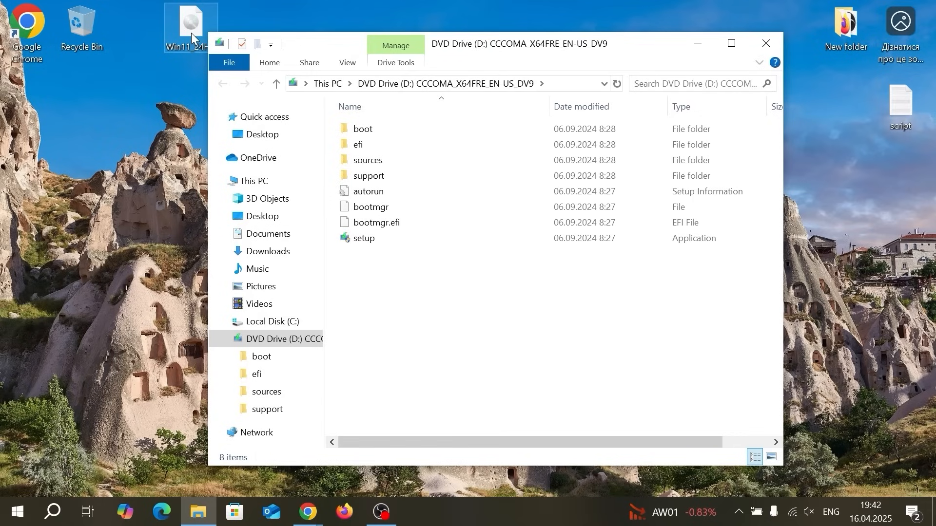
key(ctrl+a)
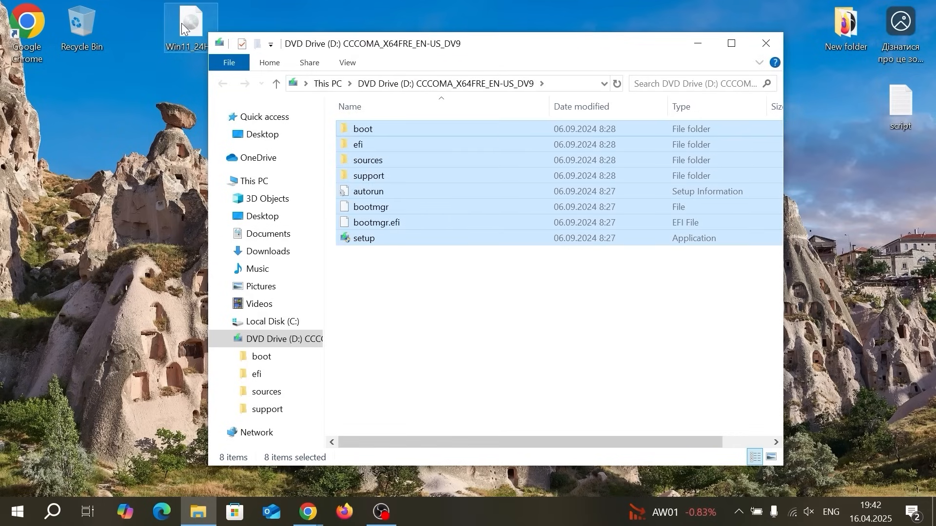
right_click(190, 24)
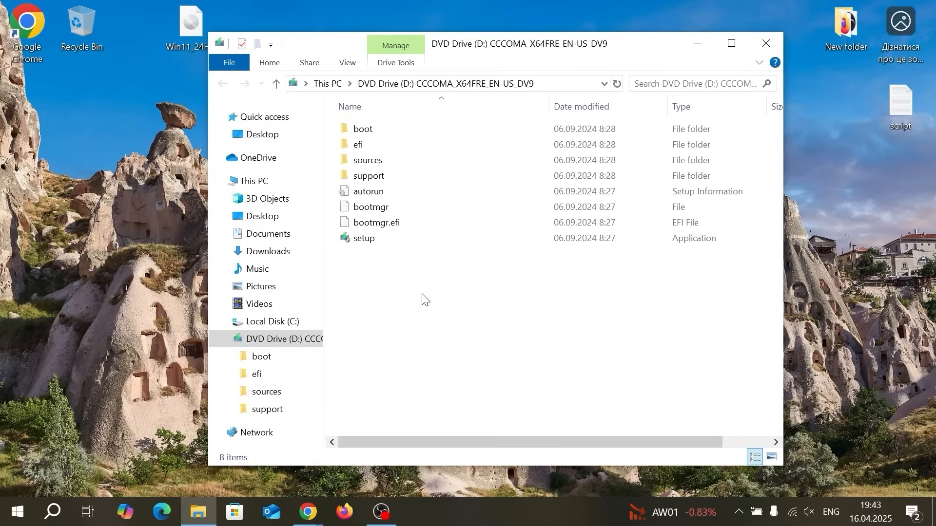
Step: Paste the copied installation files into a new Windows 11 folder on the desktop
right_click(382, 152)
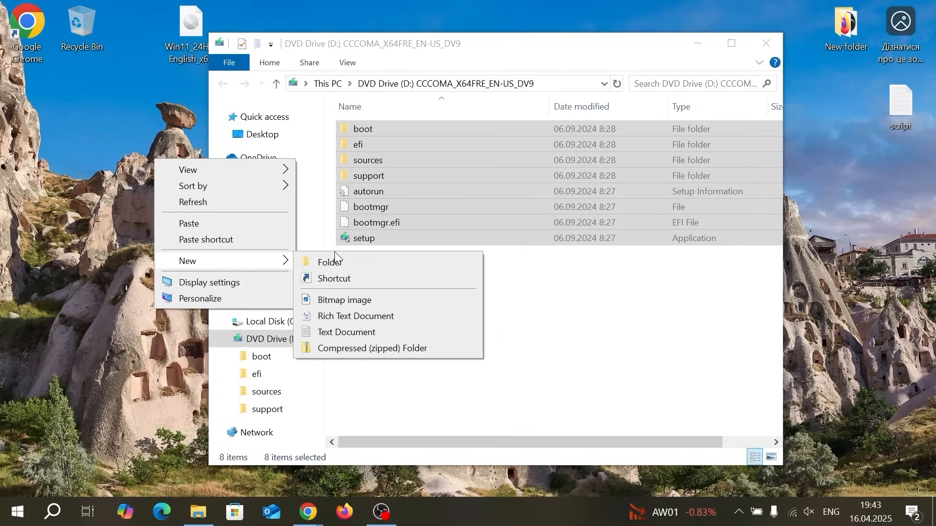
click(330, 262)
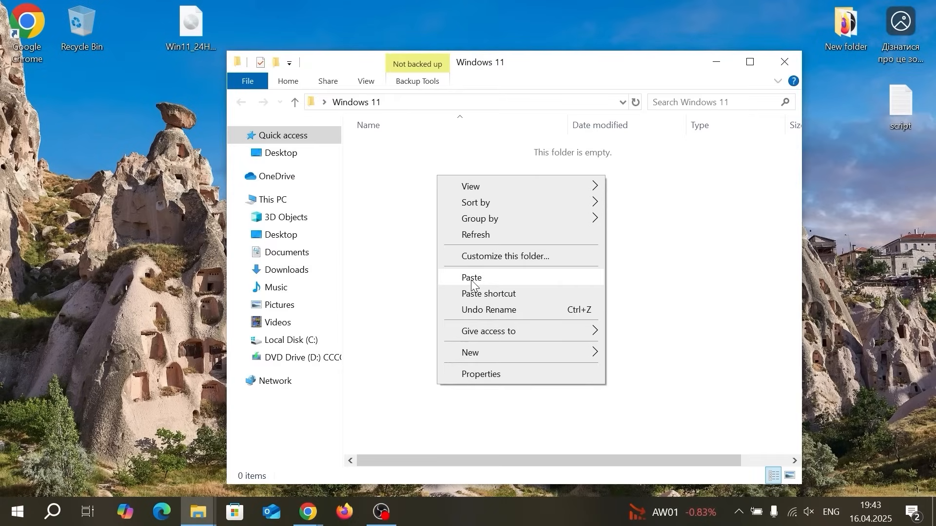
click(471, 277)
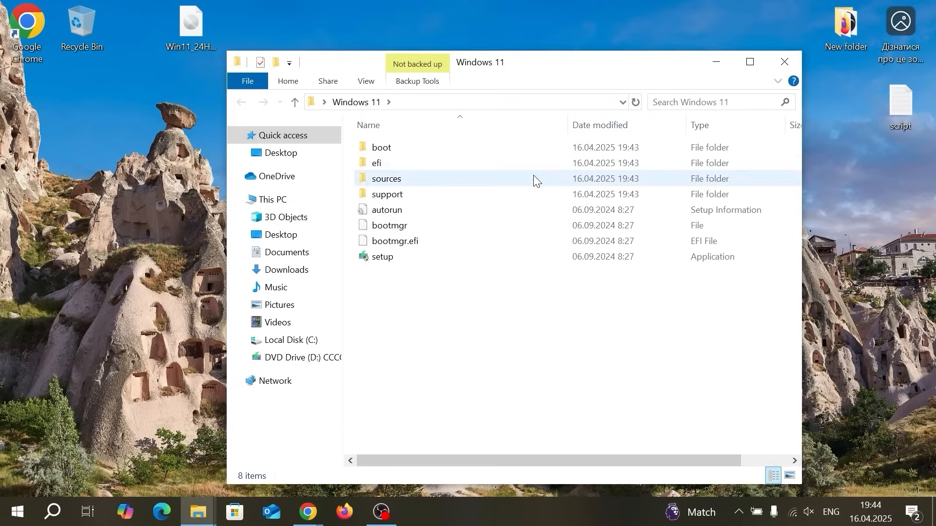
Step: Create a text document named setup in the Windows 11 folder and open it in Notepad
right_click(403, 294)
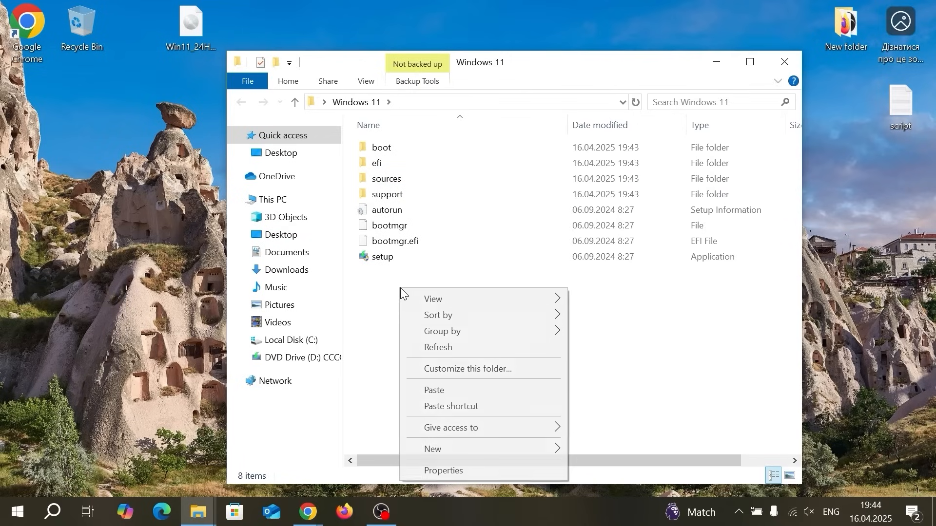
mouse_move(509, 450)
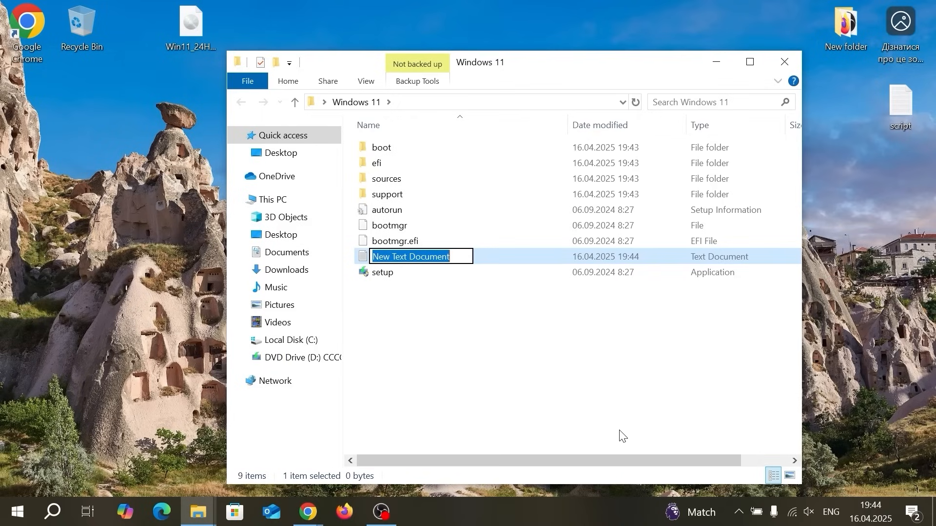
text(s)
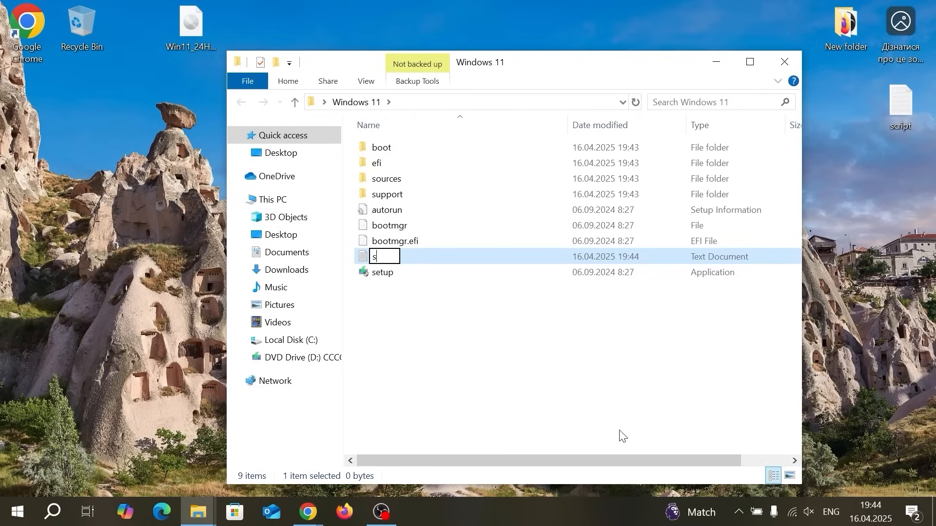
text(etup)
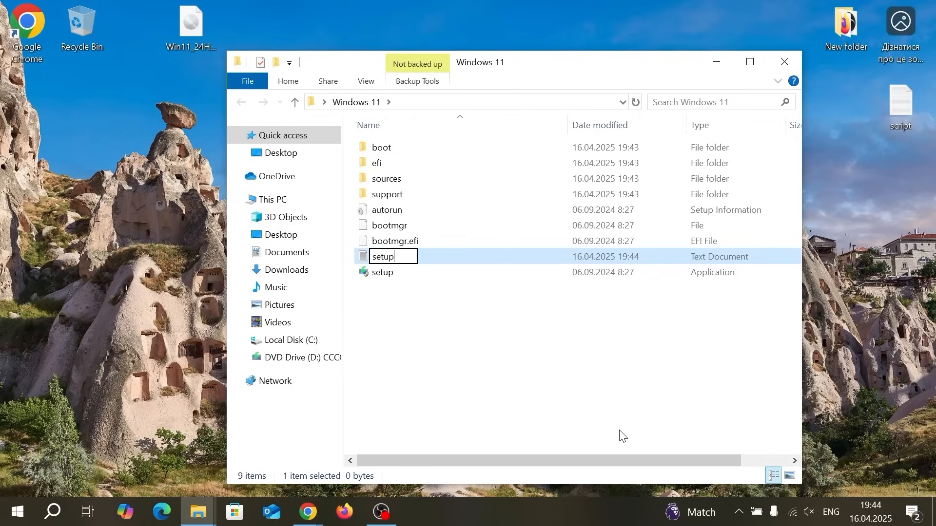
double_click(383, 256)
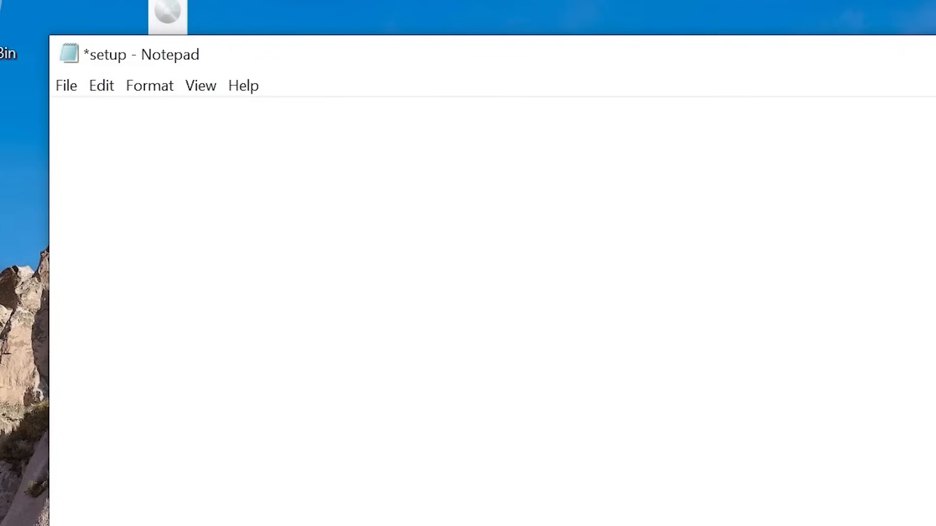
Step: Enter the command 'setup /product server' into the setup document and highlight it
text(setu)
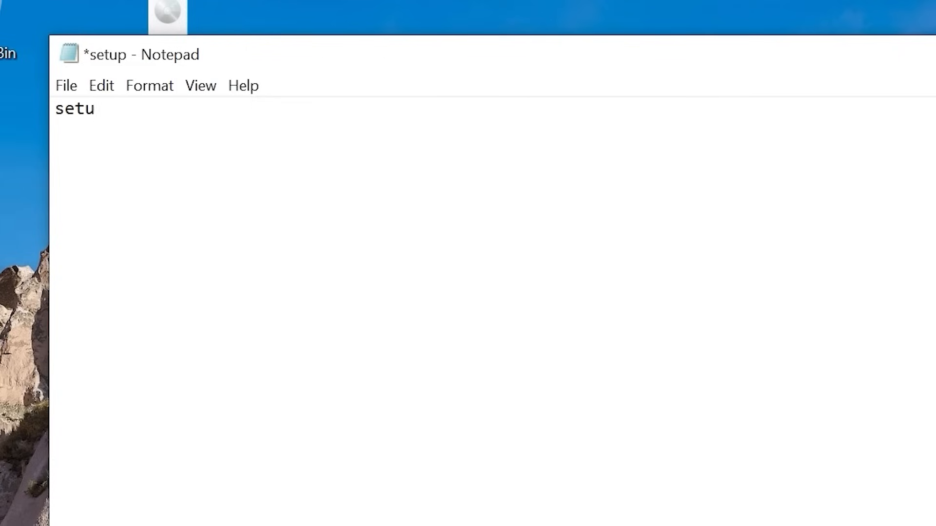
text(p)
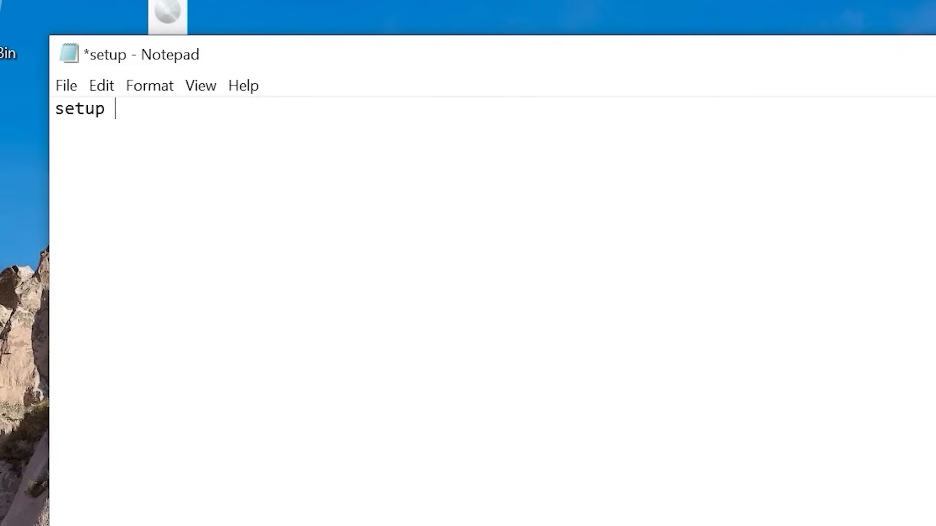
text(/pr)
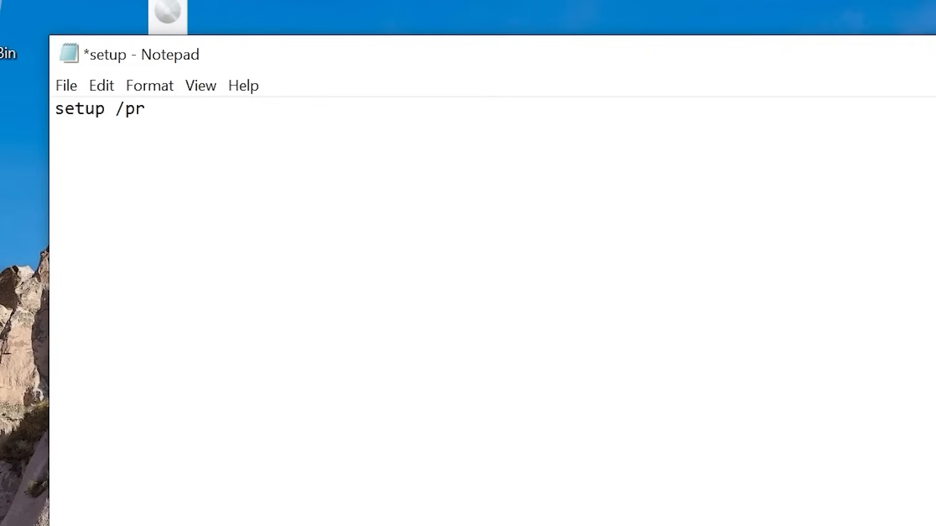
text(odu)
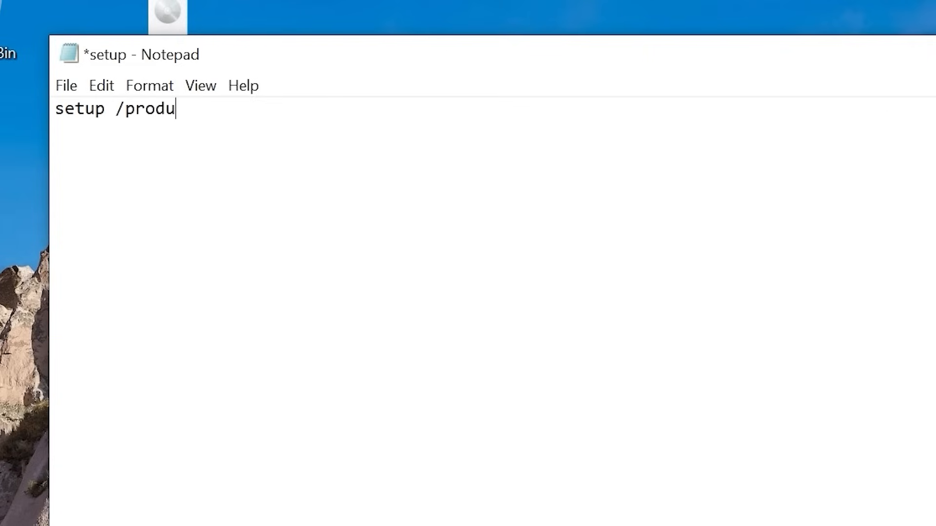
text(ct)
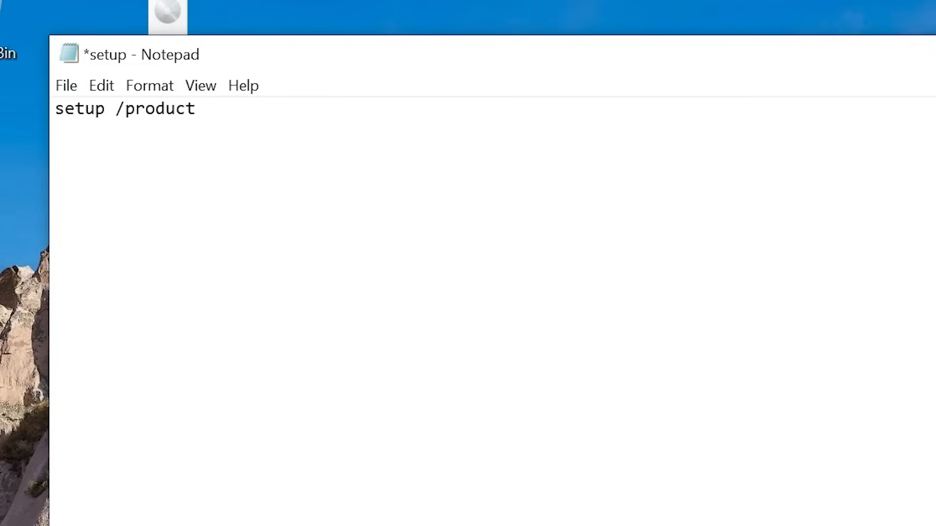
text(server)
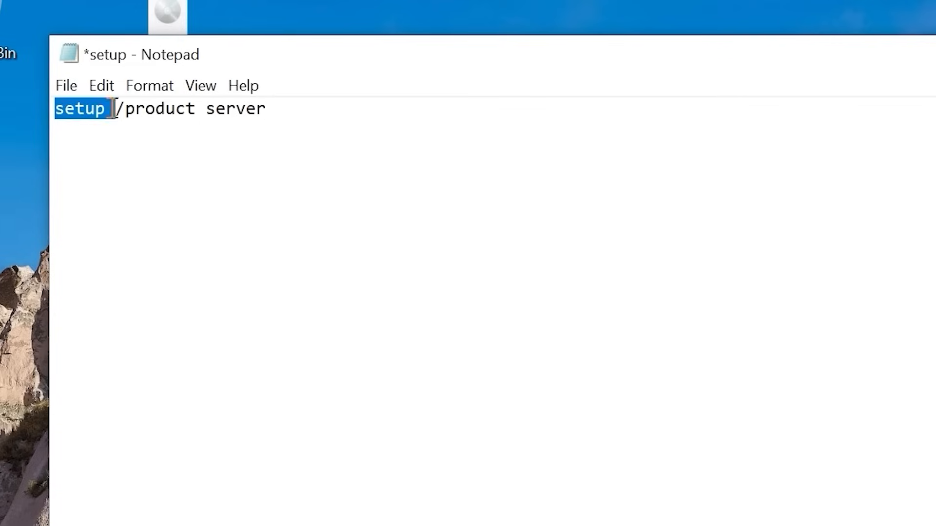
drag(107, 109, 236, 109)
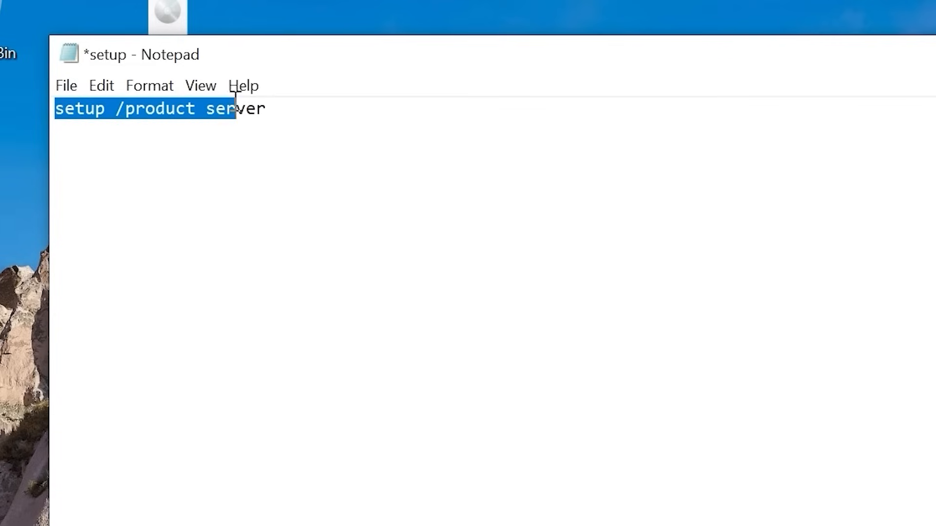
click(132, 66)
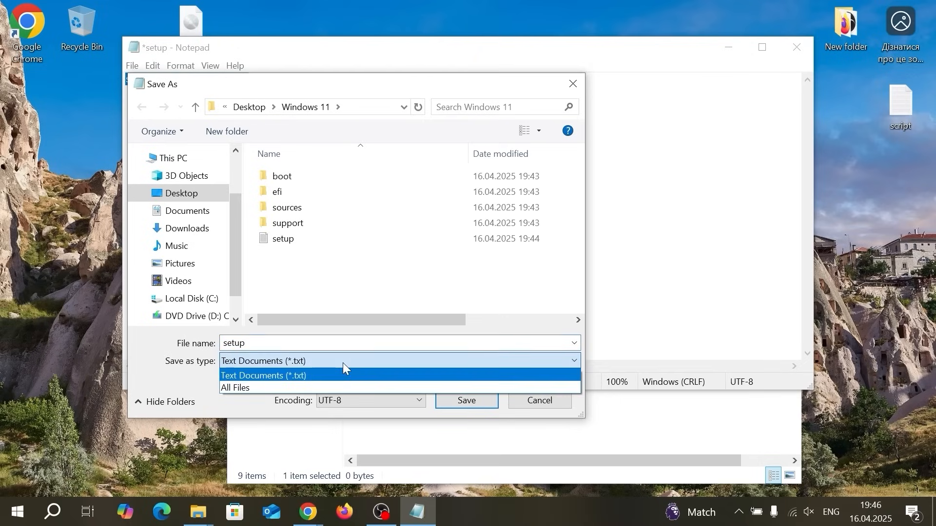
Step: Save the document as setup.bat with the file type set to All Files
click(235, 387)
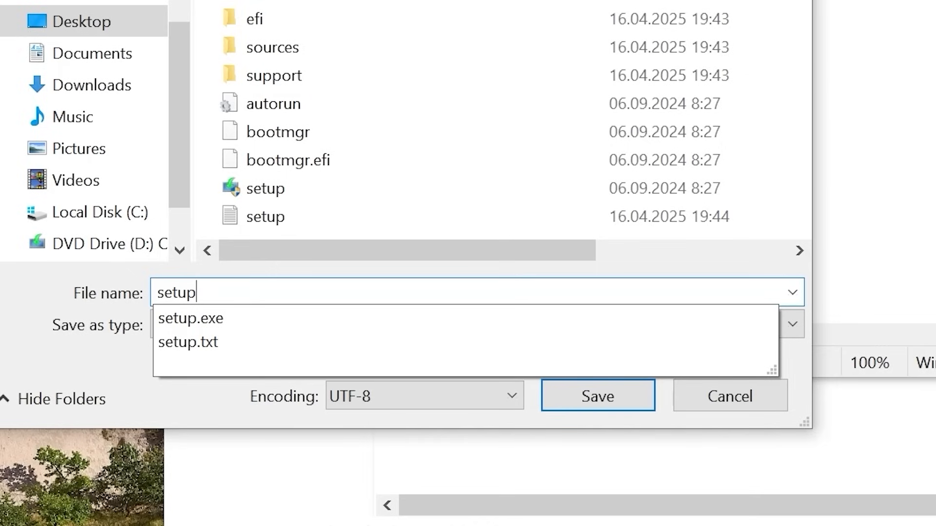
text(.bat)
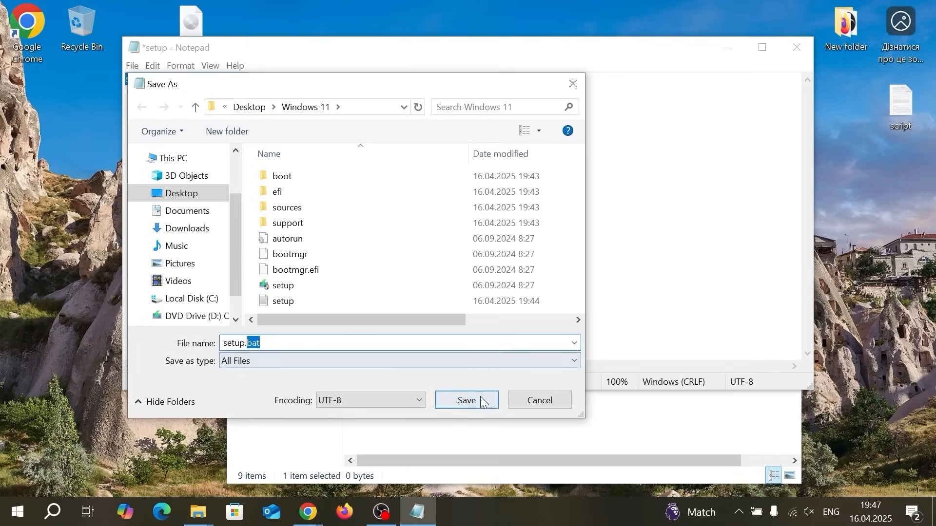
click(466, 401)
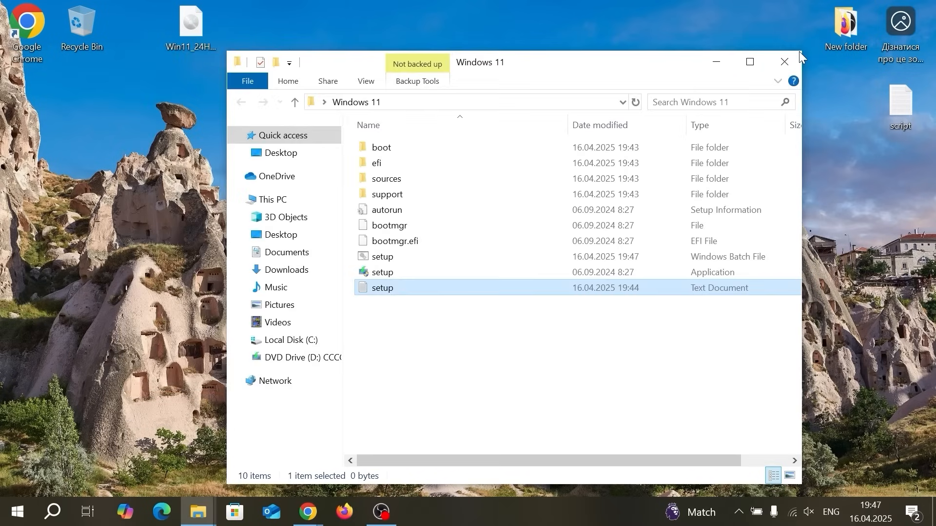
Step: Select the setup.bat file, then the original setup application in the Windows 11 folder
click(383, 256)
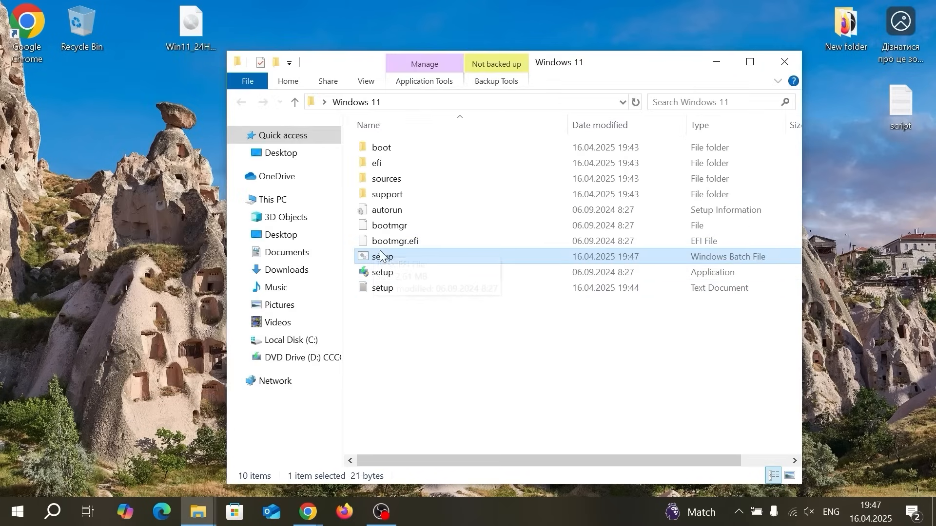
mouse_move(388, 263)
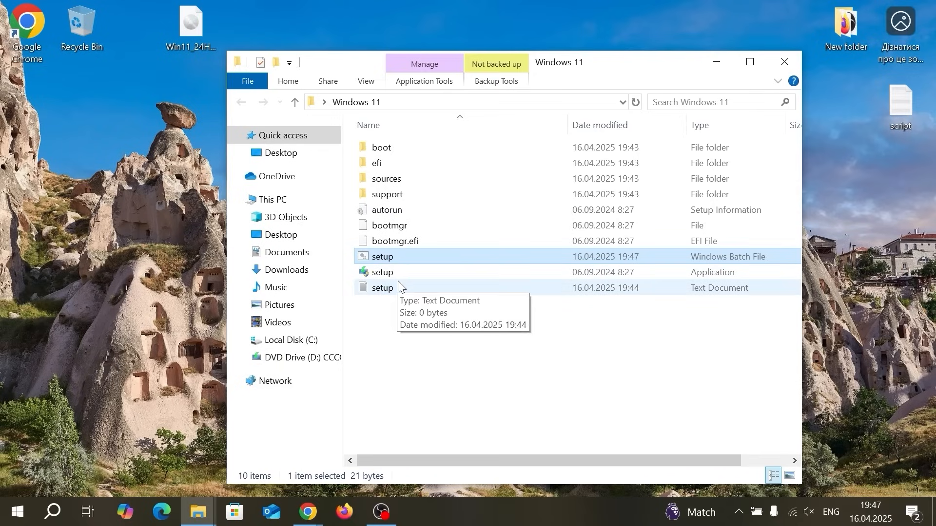
mouse_move(404, 286)
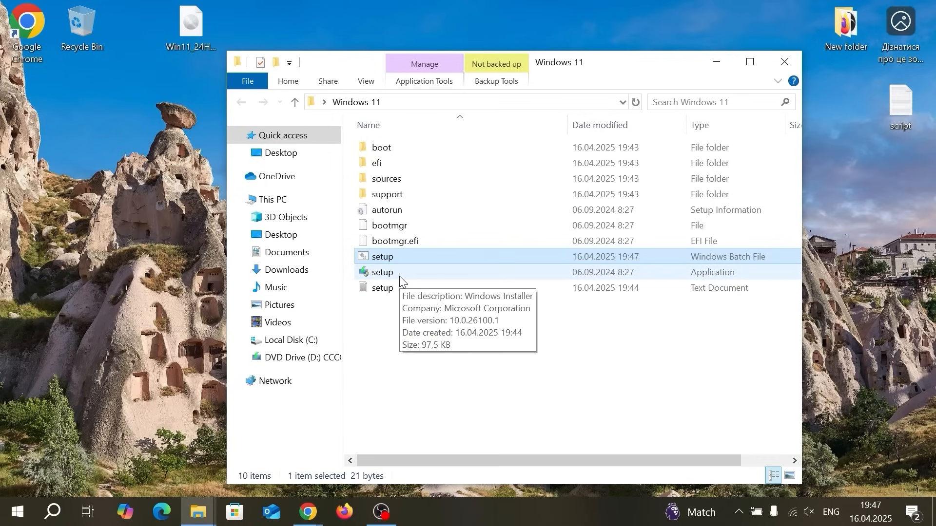
mouse_move(395, 279)
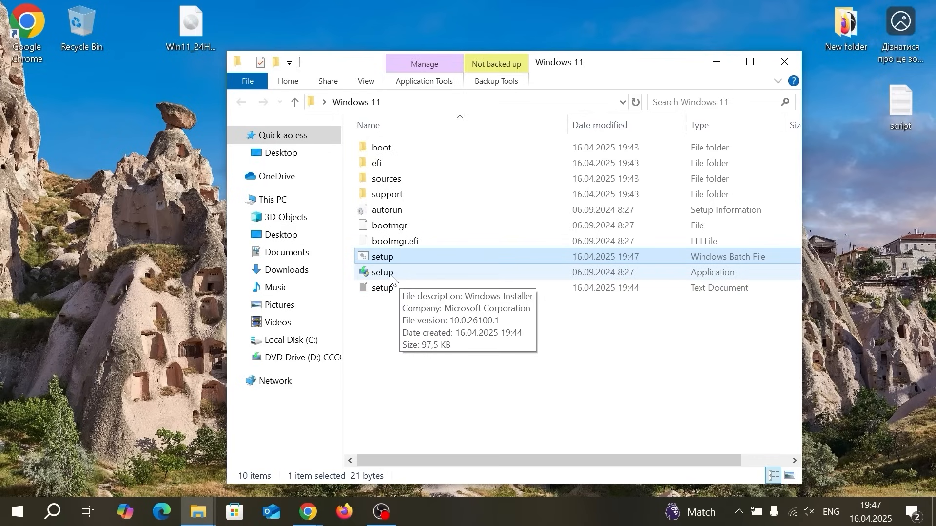
mouse_move(392, 281)
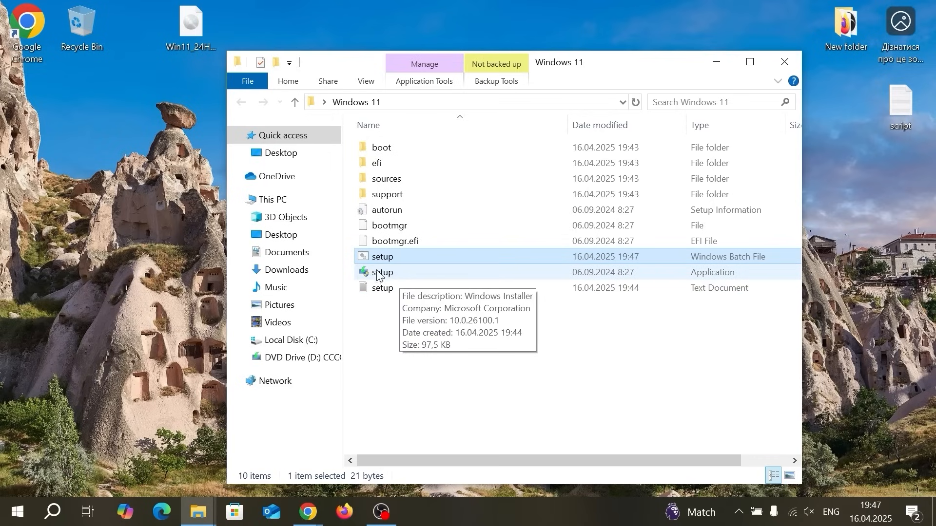
click(383, 272)
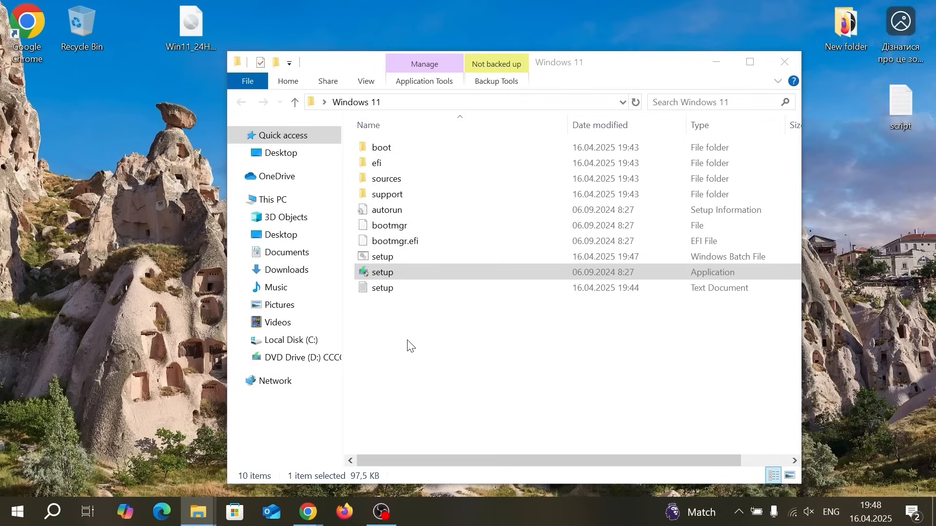
Step: Launch the Windows 11 installer, dismiss the unsupported-processor notice and close Setup
double_click(382, 272)
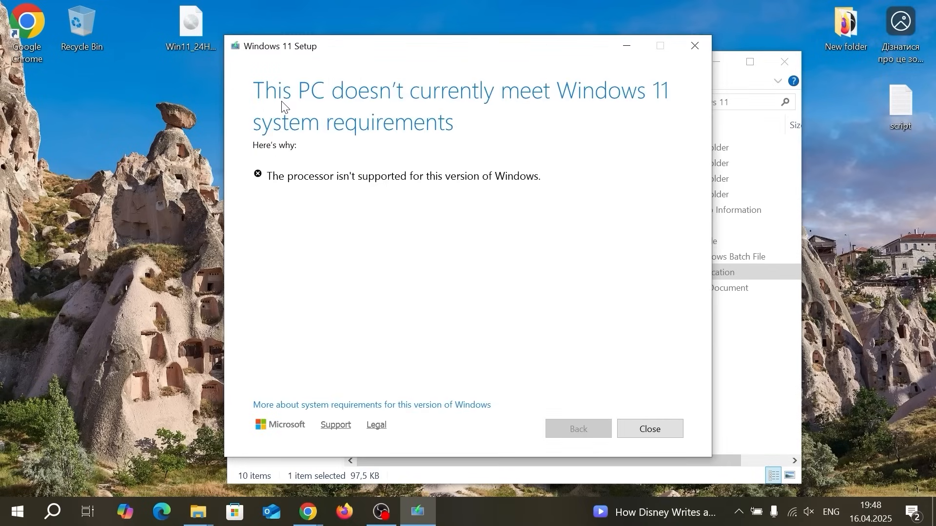
mouse_move(520, 107)
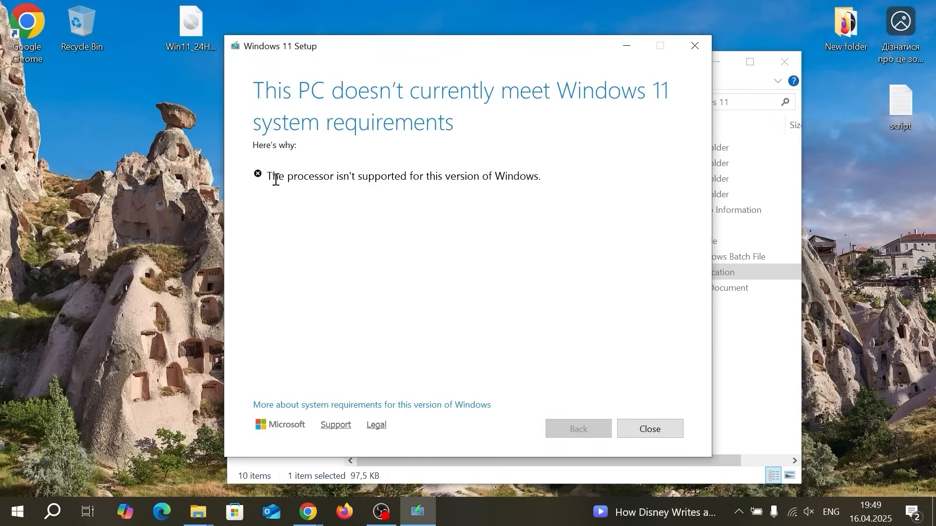
mouse_move(433, 192)
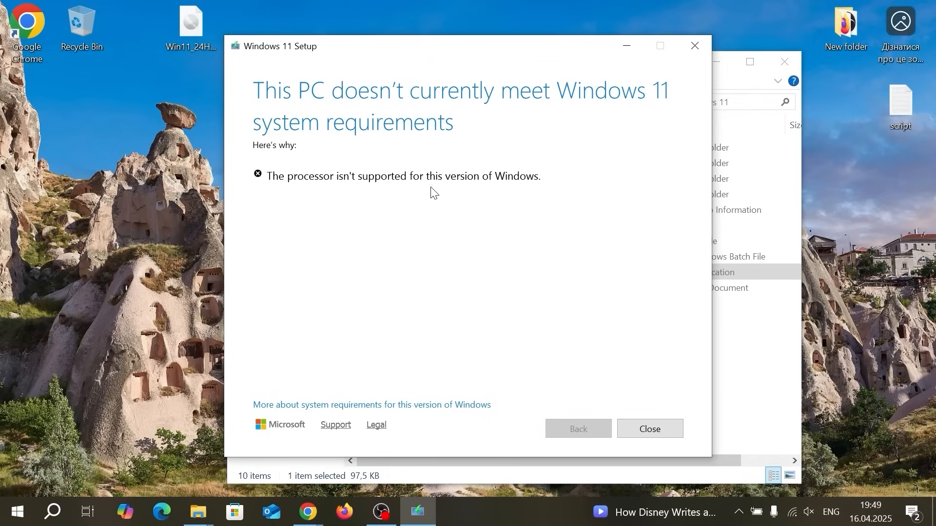
mouse_move(549, 184)
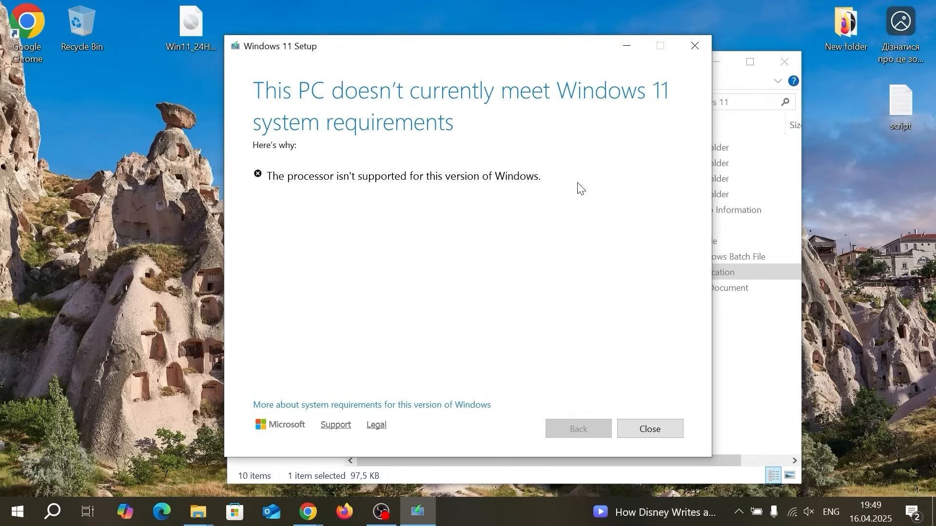
click(648, 428)
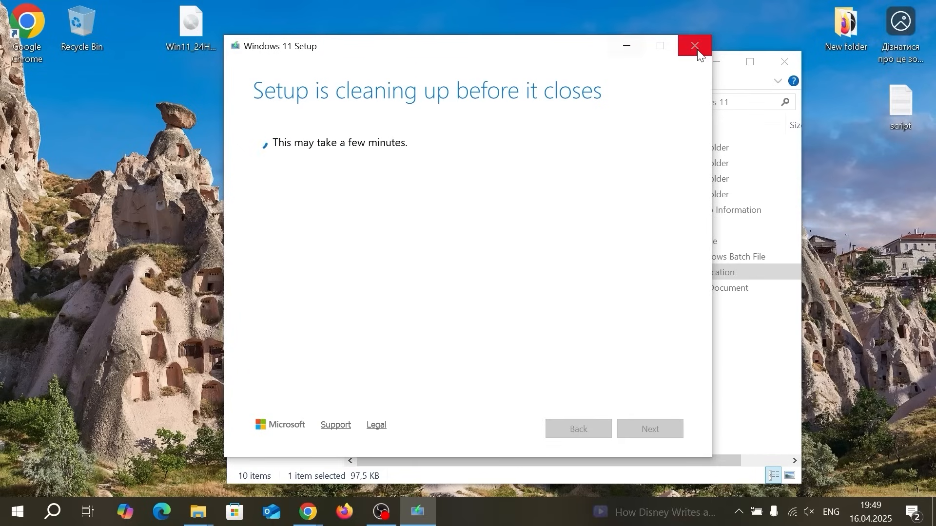
click(694, 45)
text(setup /product server)
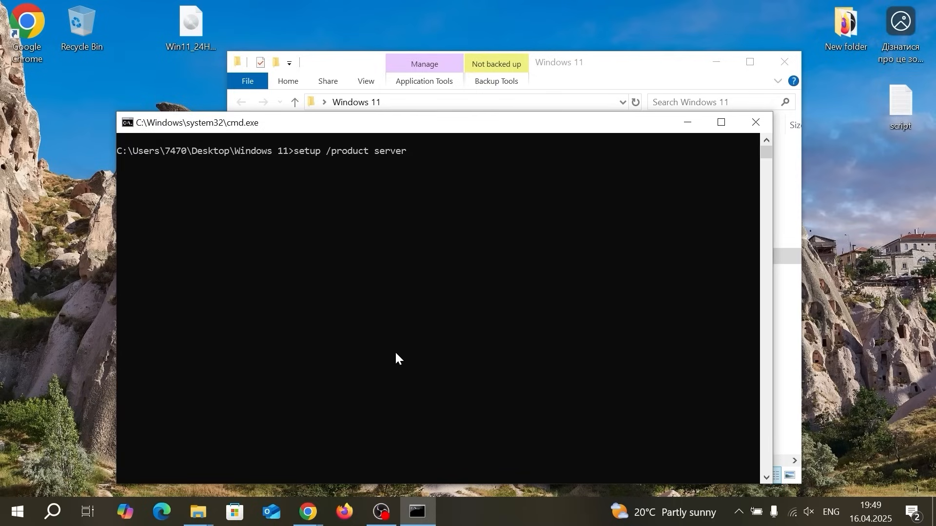
Step: Run setup /product server and continue past the updates page to the license terms
key(enter)
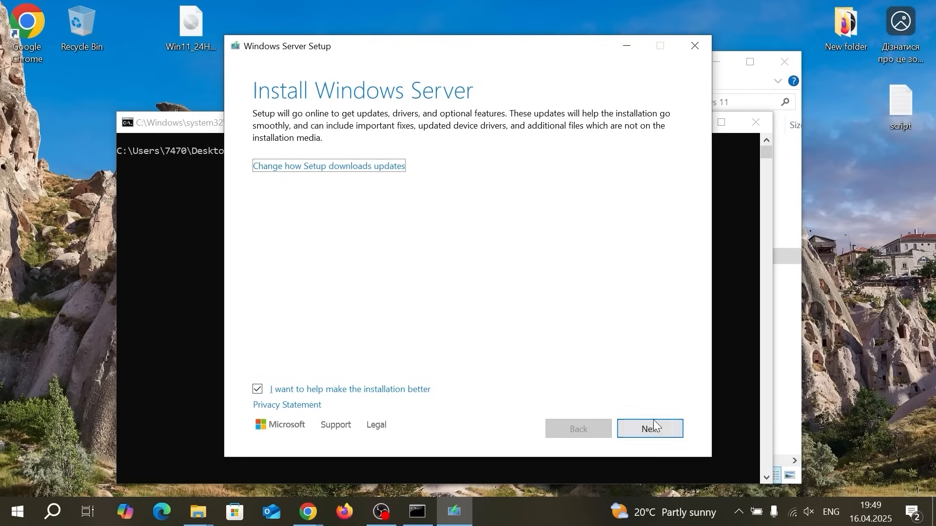
click(650, 429)
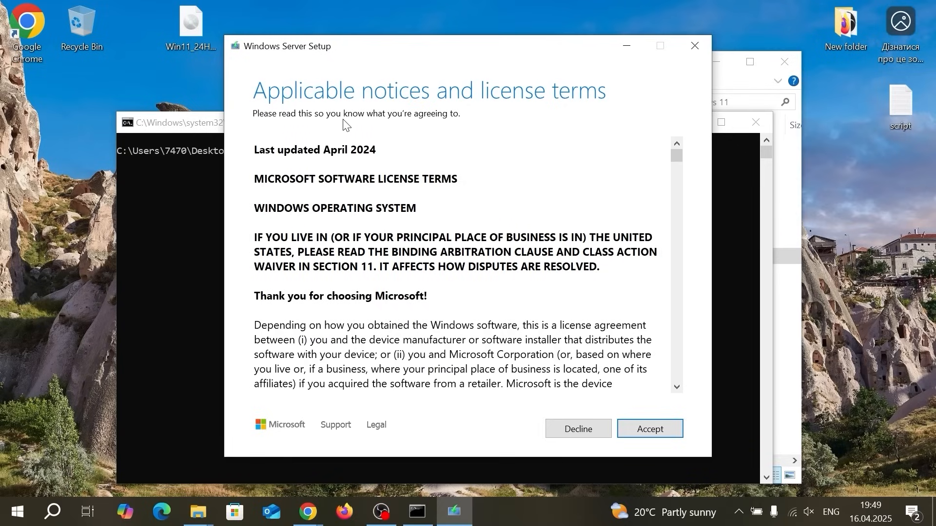
Step: Accept the license terms and keep files, settings and apps for the upgrade
click(650, 429)
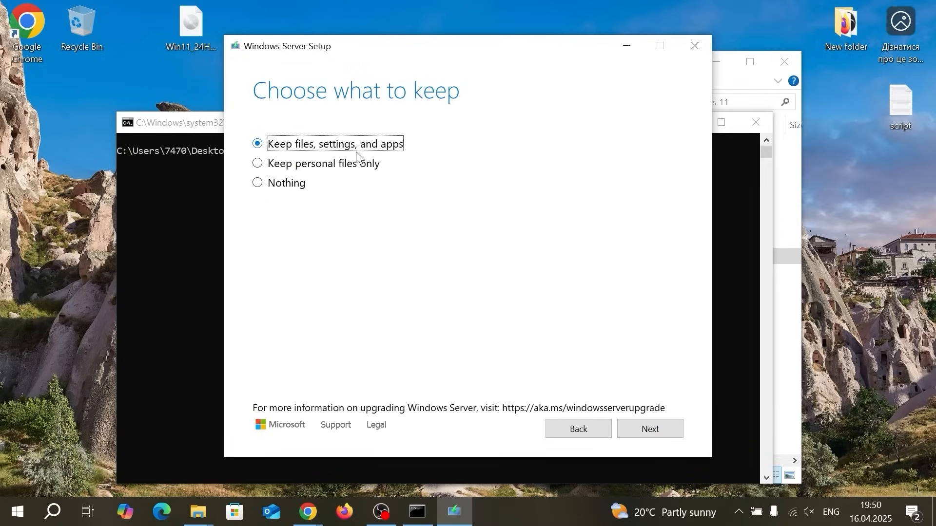
mouse_move(306, 170)
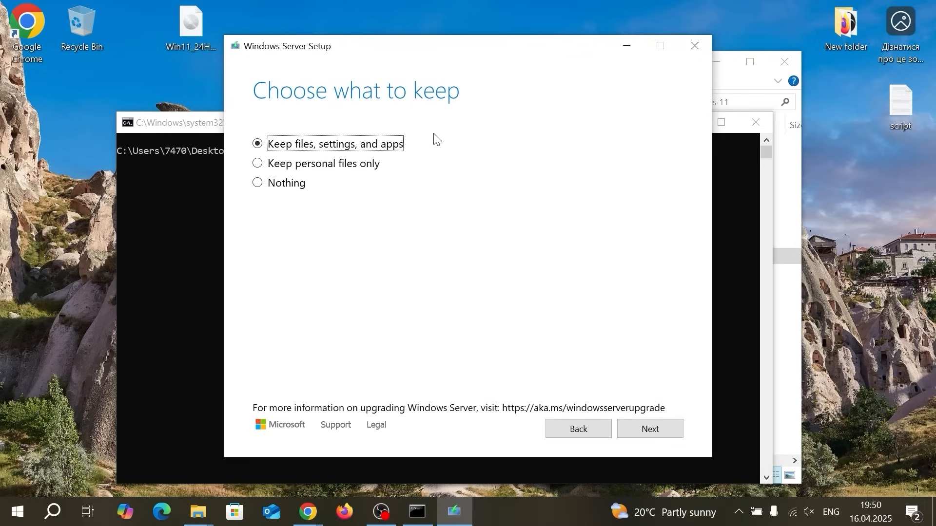
mouse_move(436, 138)
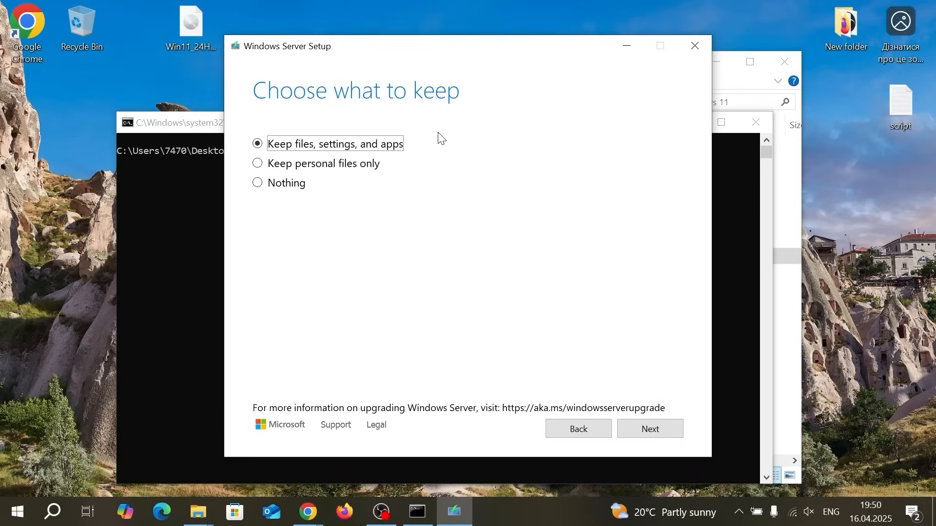
click(257, 144)
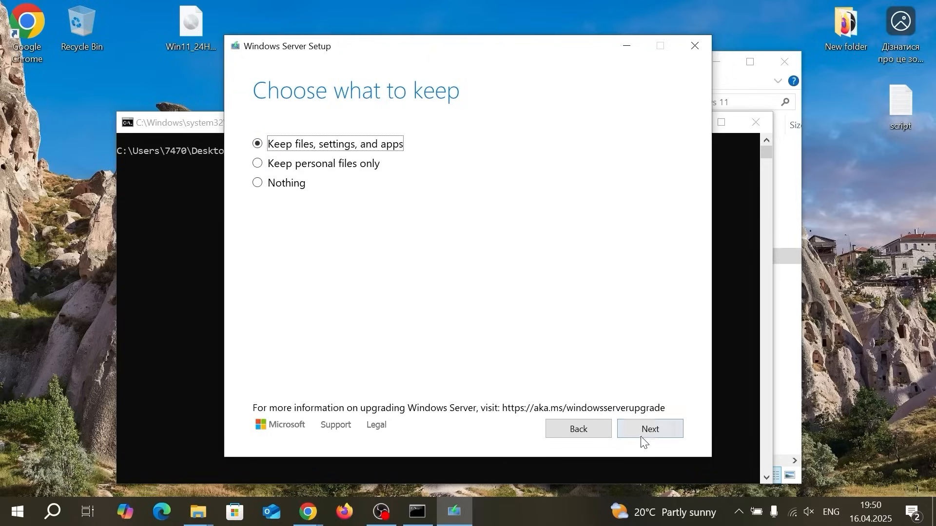
click(650, 429)
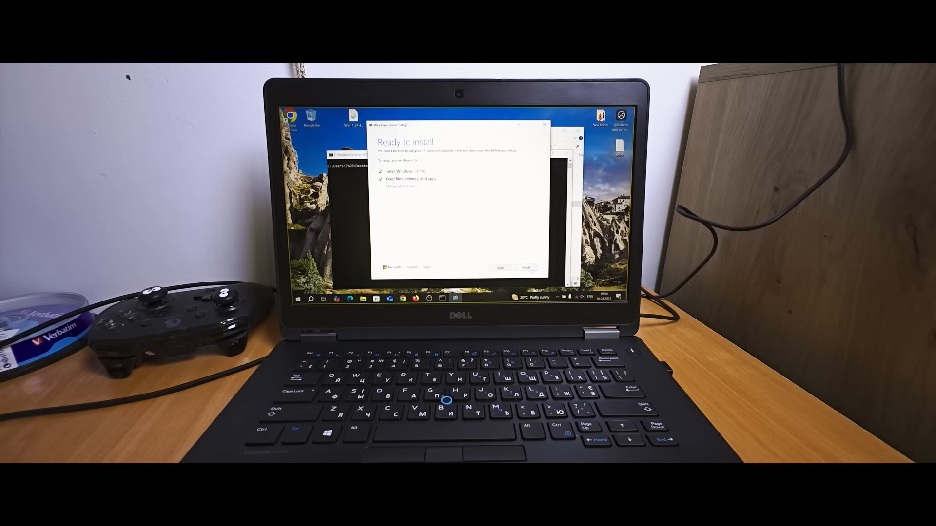
Step: Start the Windows 11 Pro installation from the Ready to install page
click(524, 268)
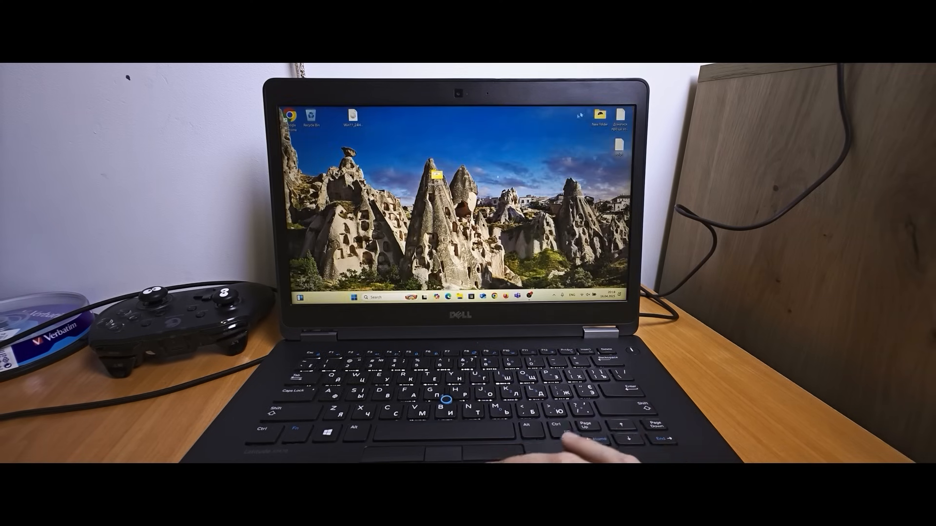
mouse_move(507, 412)
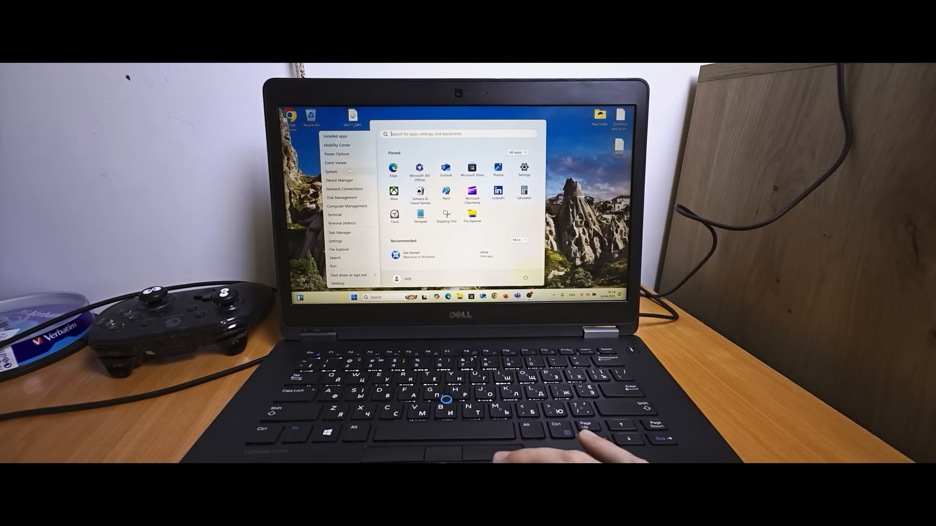
Step: Open System settings and scroll to the Windows specifications showing Windows 11 Pro
click(330, 171)
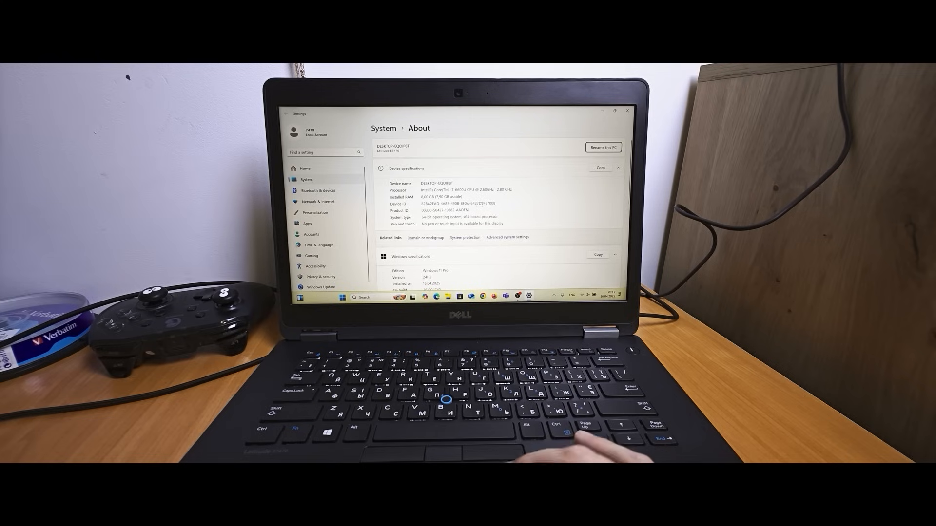
scroll(down, 3)
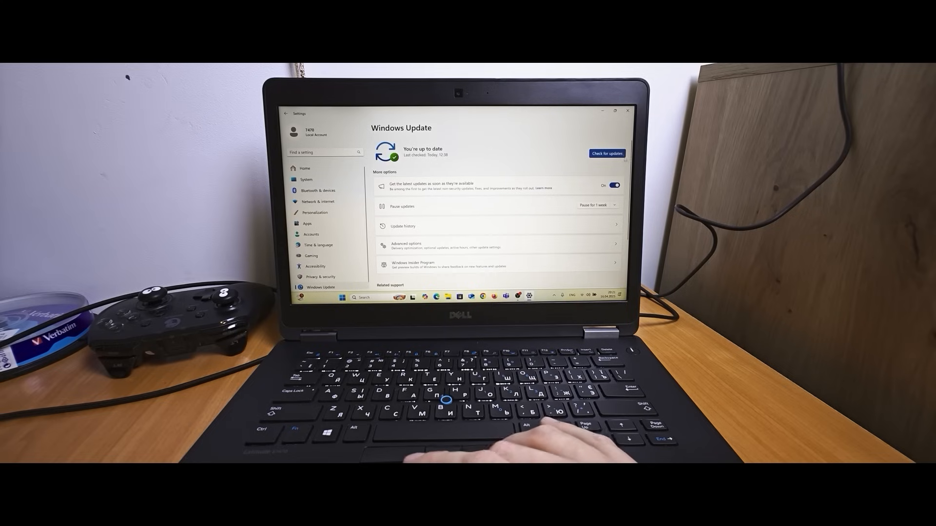
Step: Check for Windows updates, let cumulative updates download, then close Settings
click(606, 154)
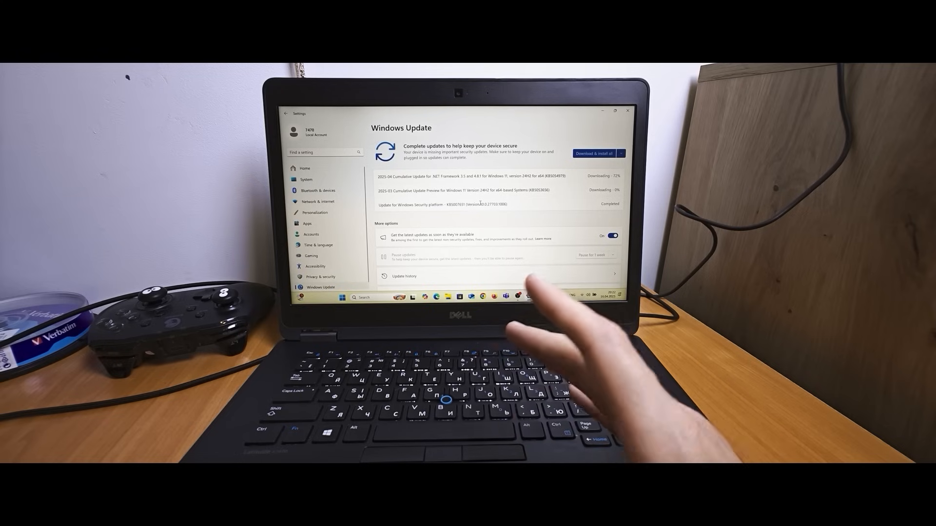
click(341, 298)
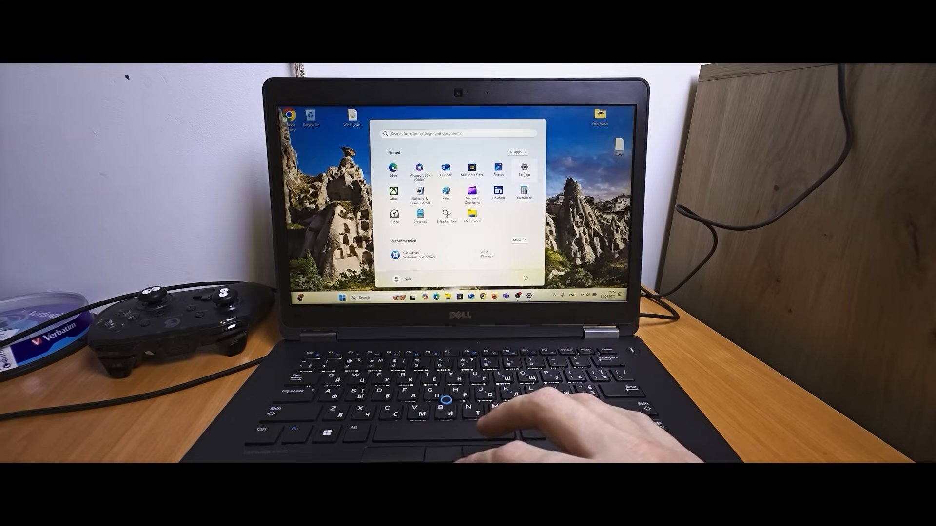
Step: Reopen Settings on System > Recovery and start going back to Windows 10
click(524, 169)
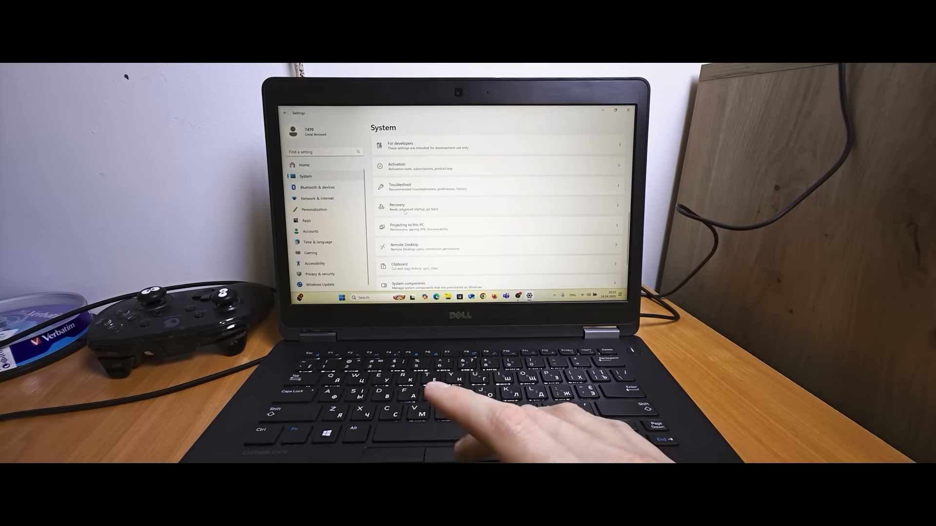
click(396, 207)
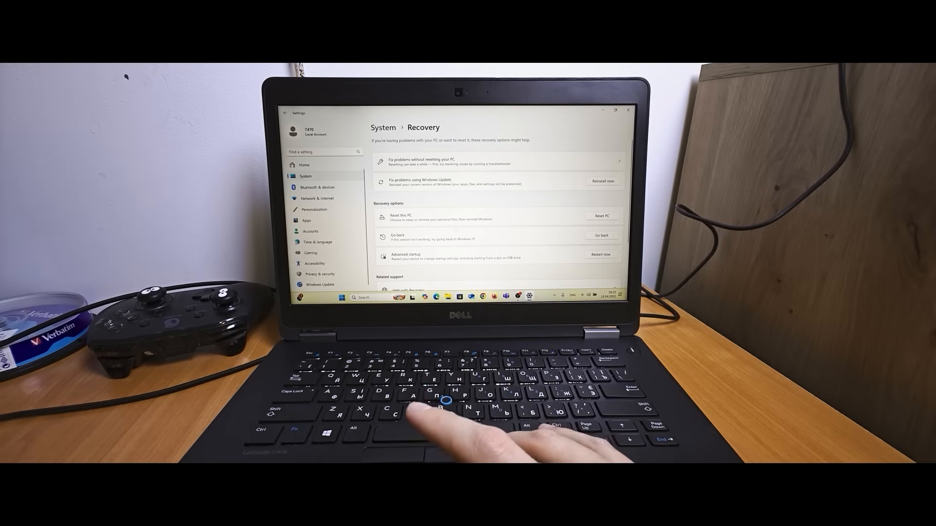
mouse_move(447, 406)
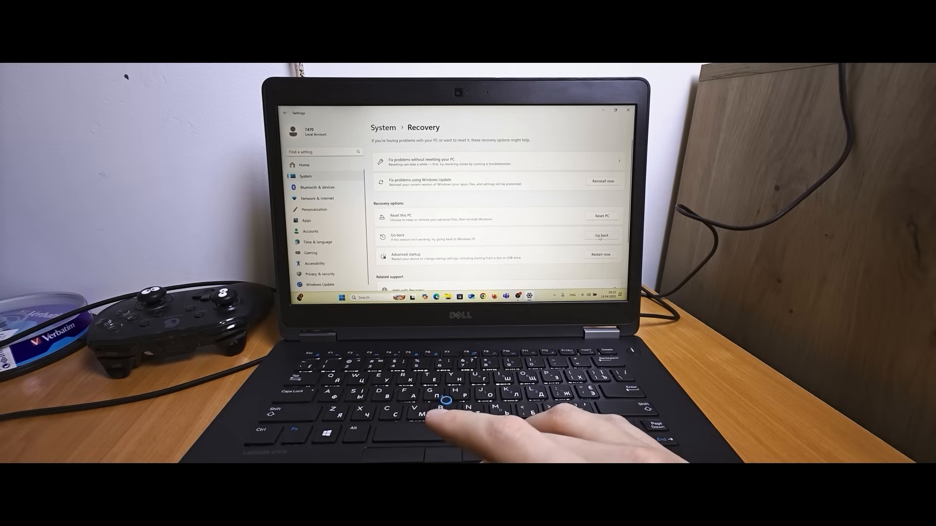
mouse_move(454, 430)
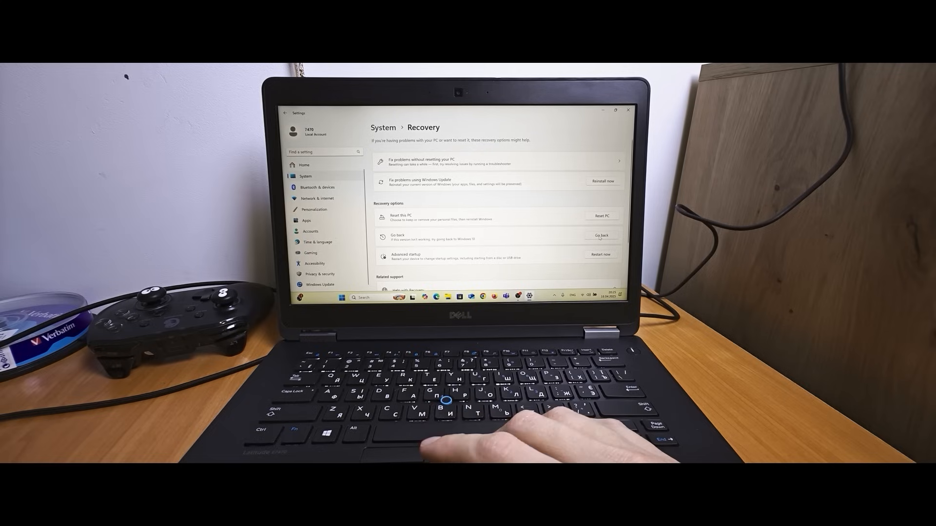
click(601, 235)
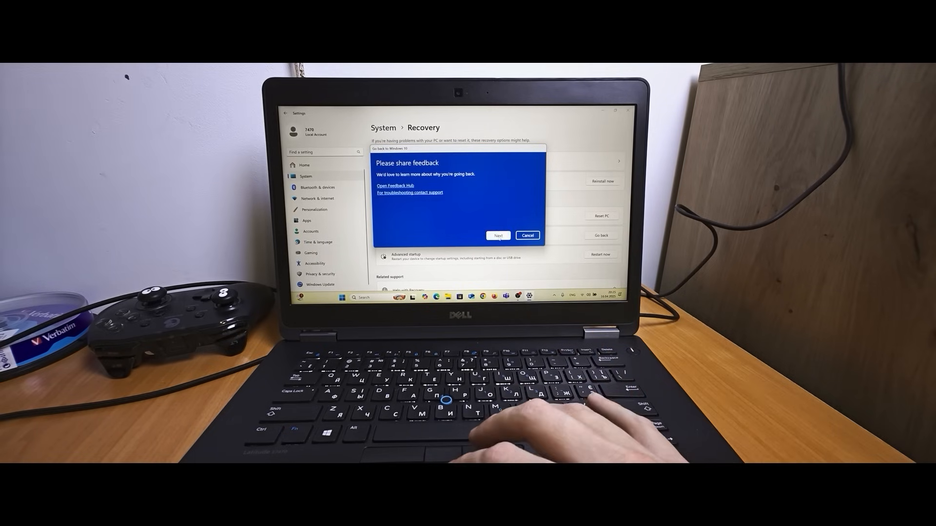
Step: Skip feedback, acknowledge the warnings and confirm Go back to Windows 10
click(498, 234)
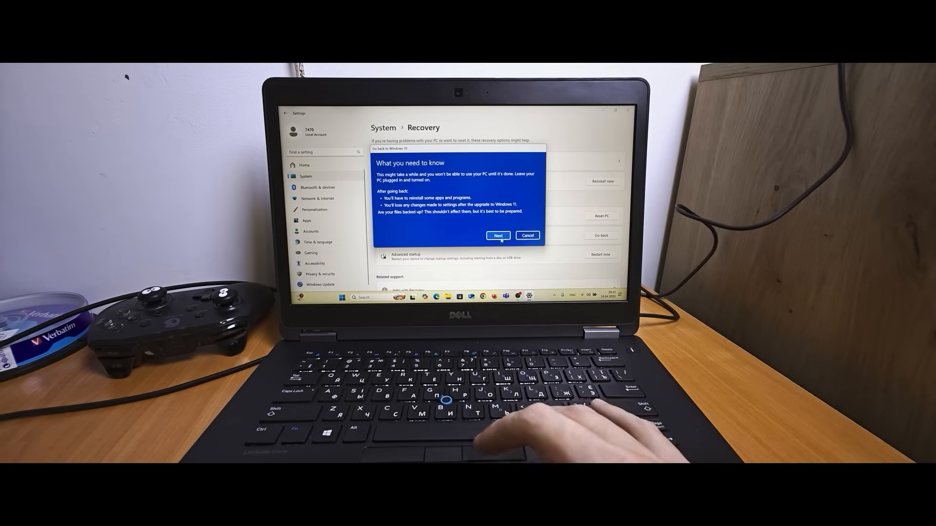
click(498, 235)
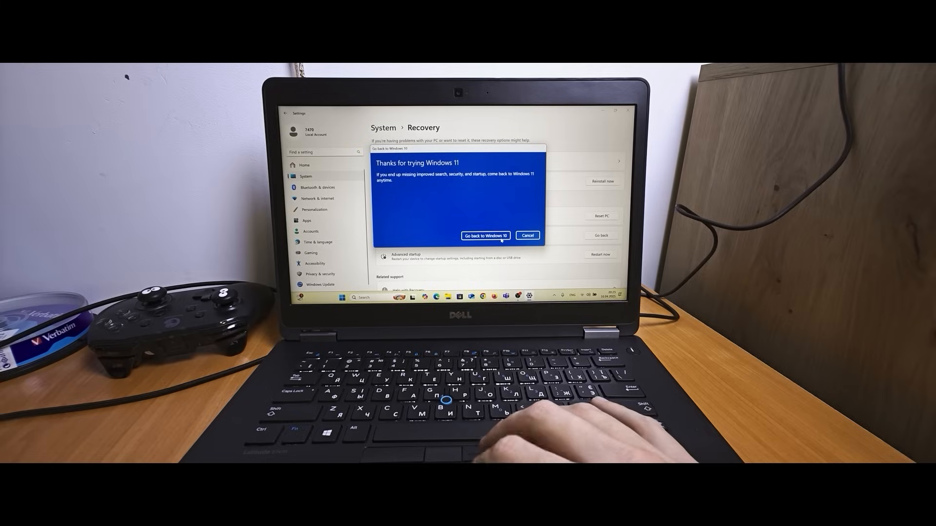
click(527, 235)
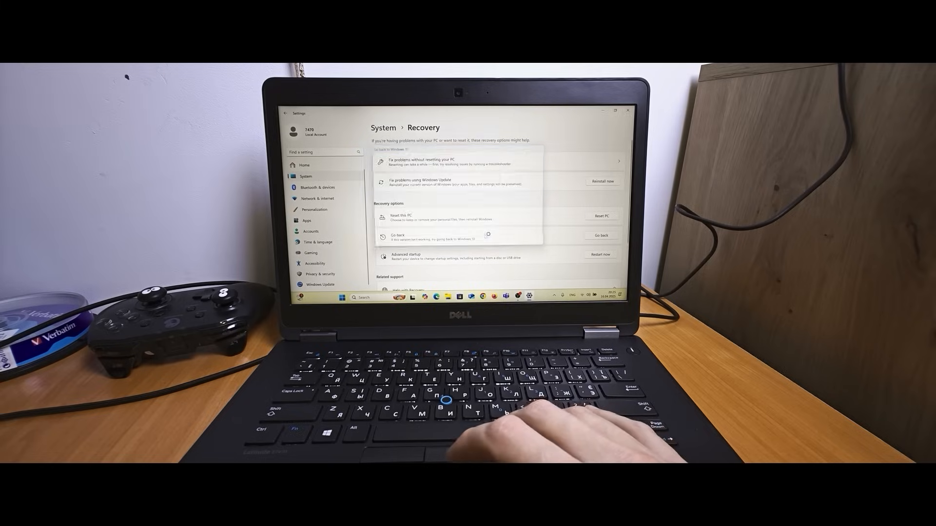